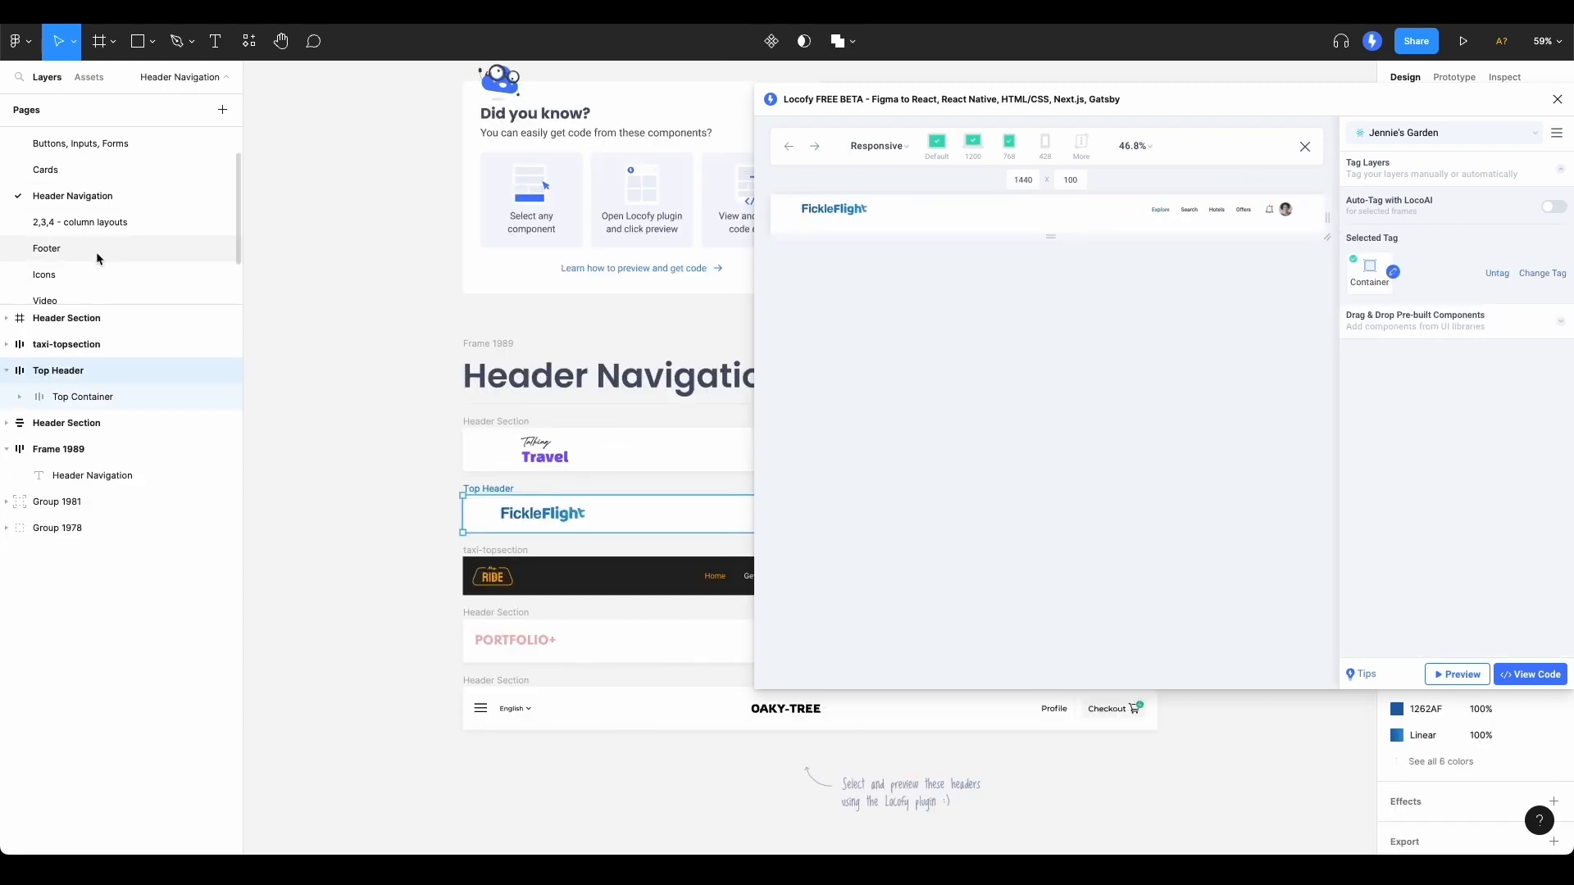
- Browse the Buttons/Inputs/Forms, Cards and 2,3,4-column layout pages, then return to Get Started
left_click(46, 248)
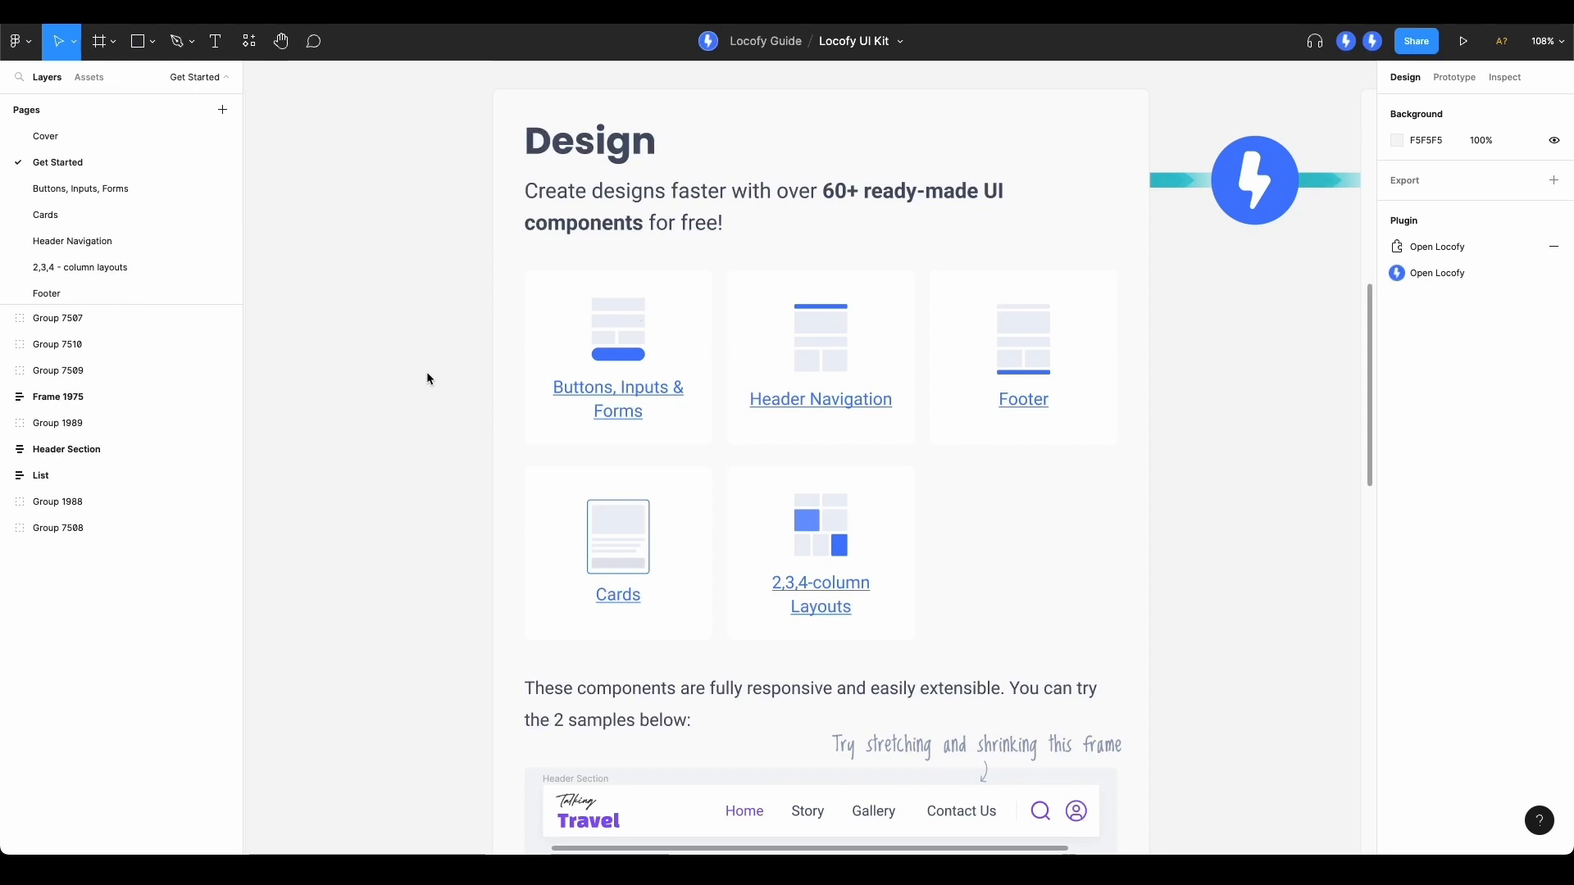
mouse_move(639, 415)
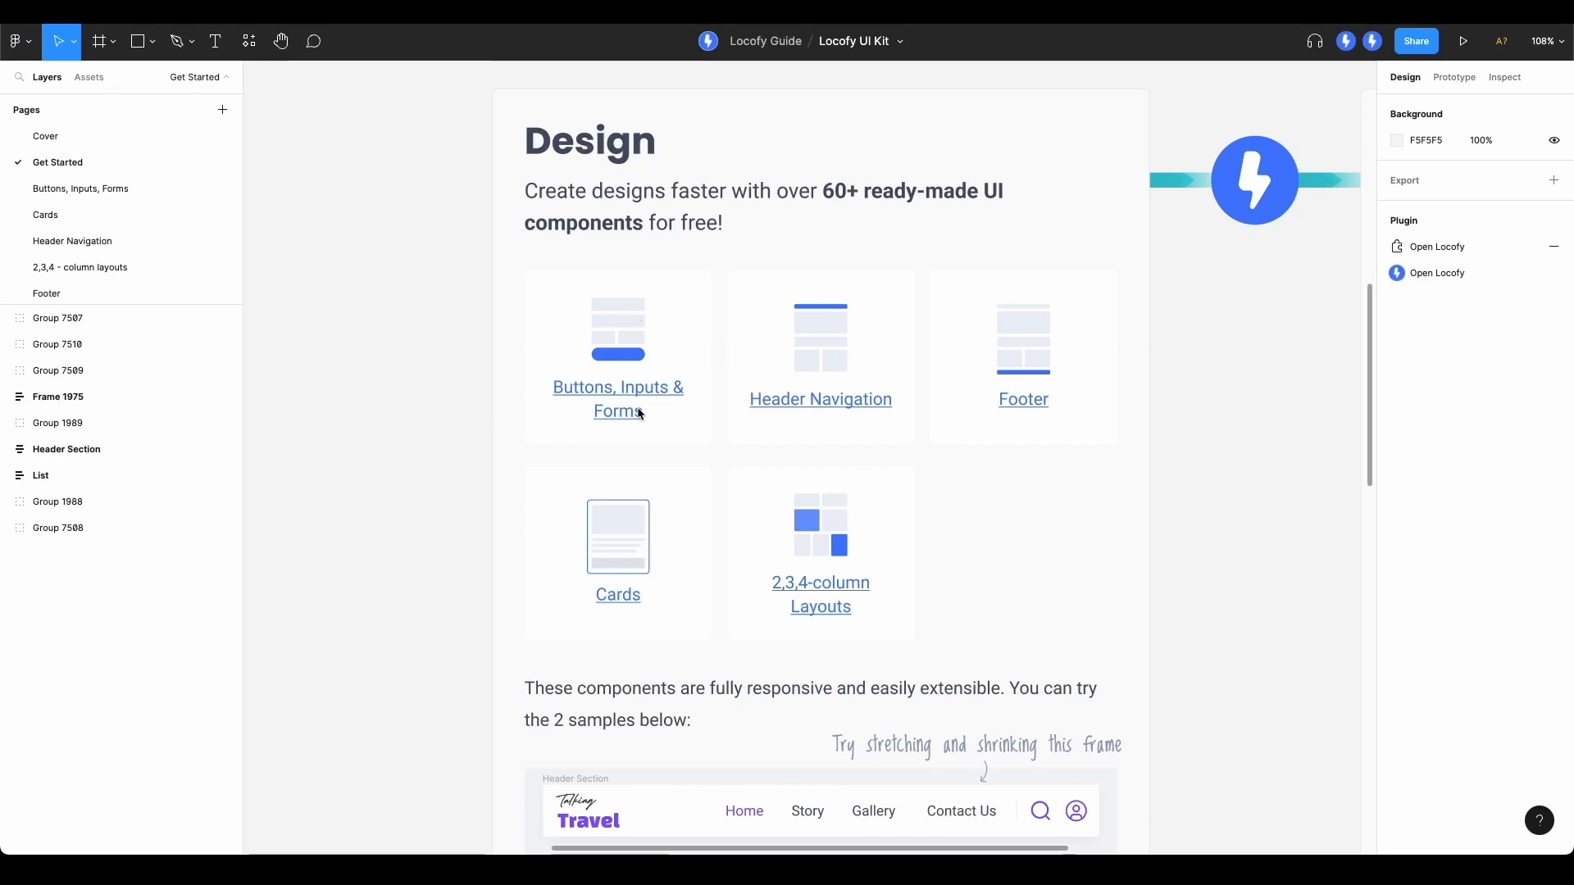
mouse_move(836, 413)
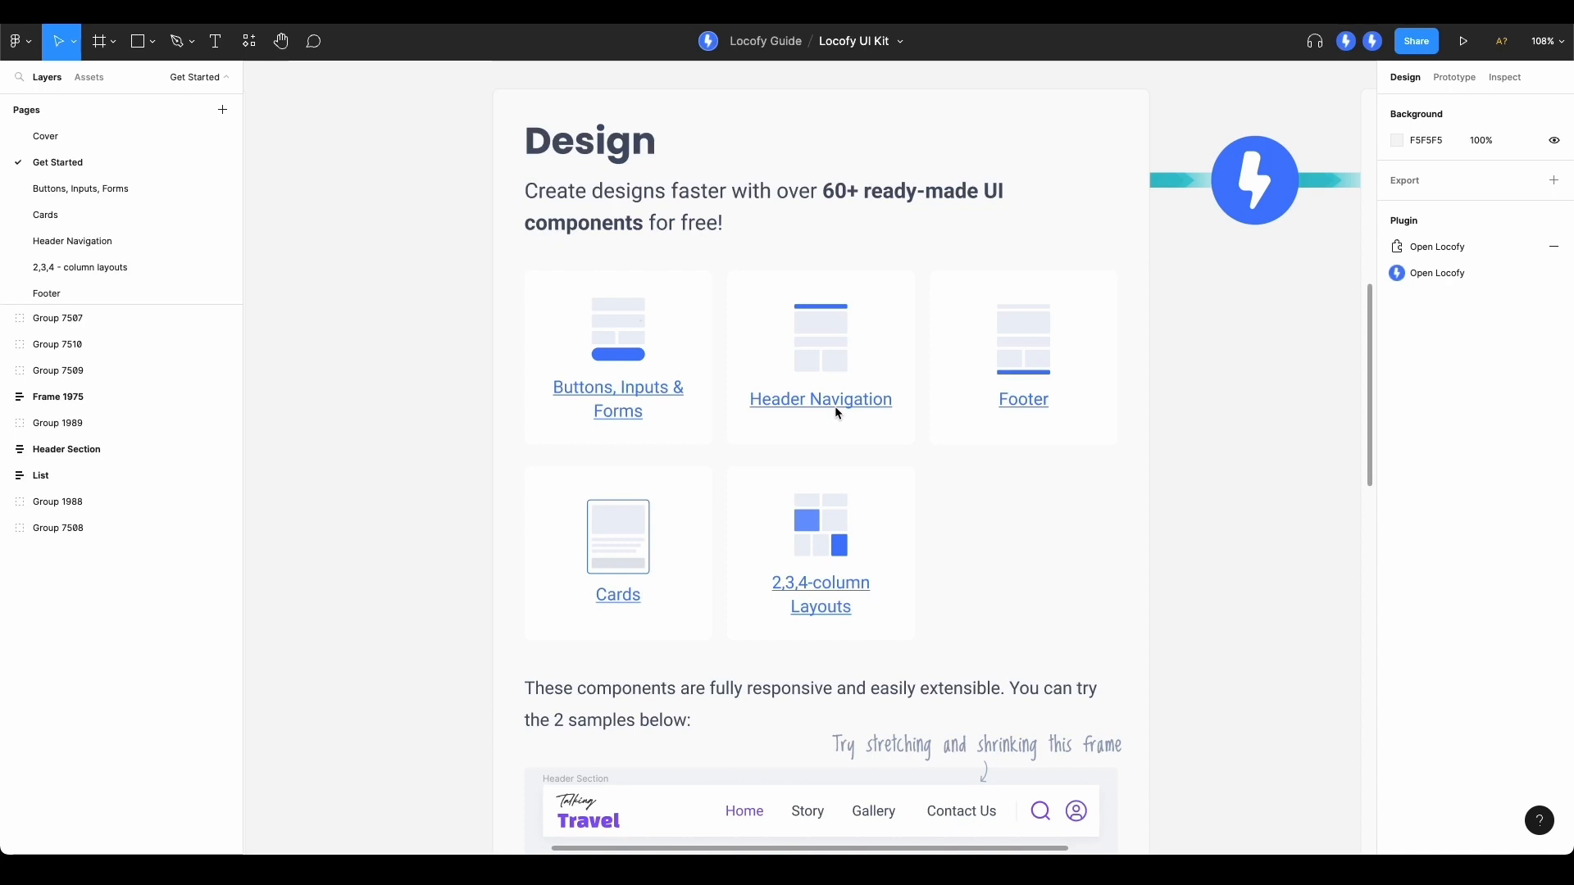
mouse_move(618, 607)
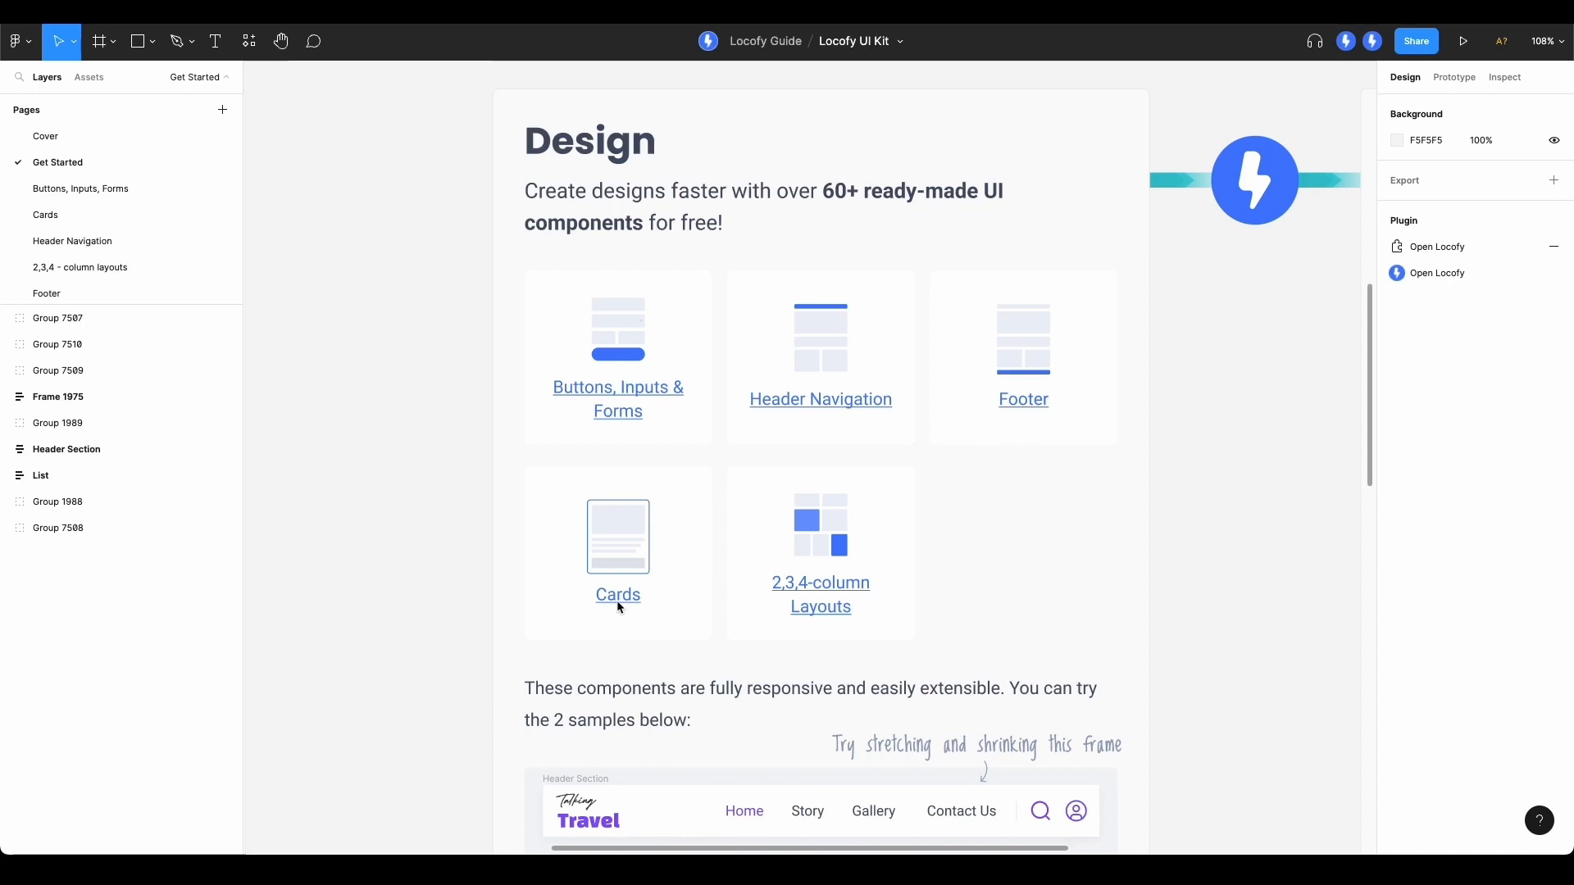
mouse_move(850, 609)
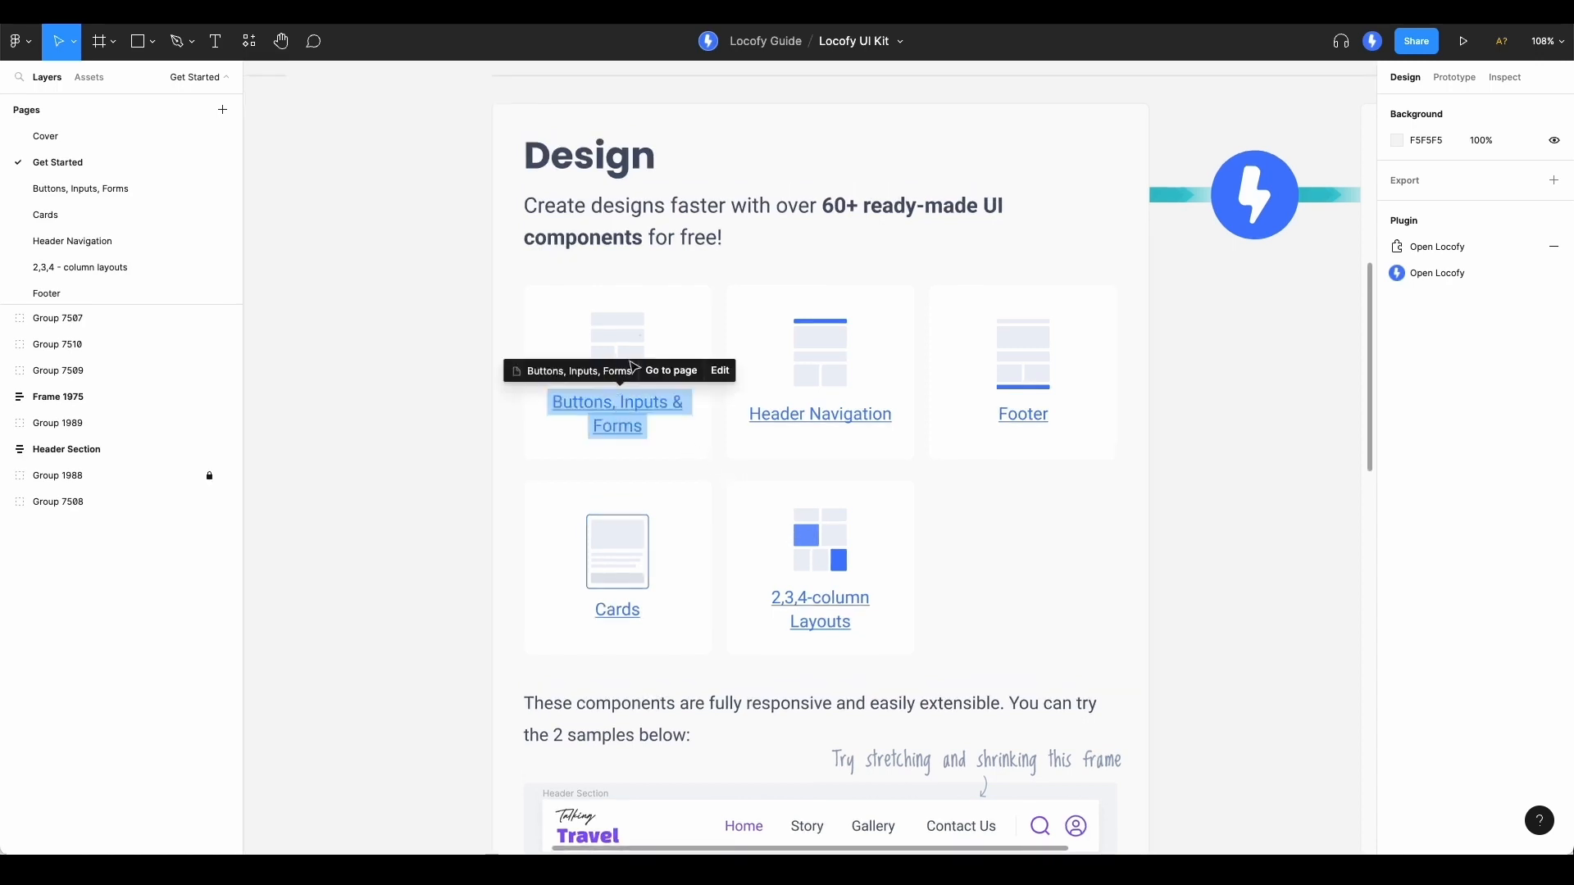
left_click(617, 413)
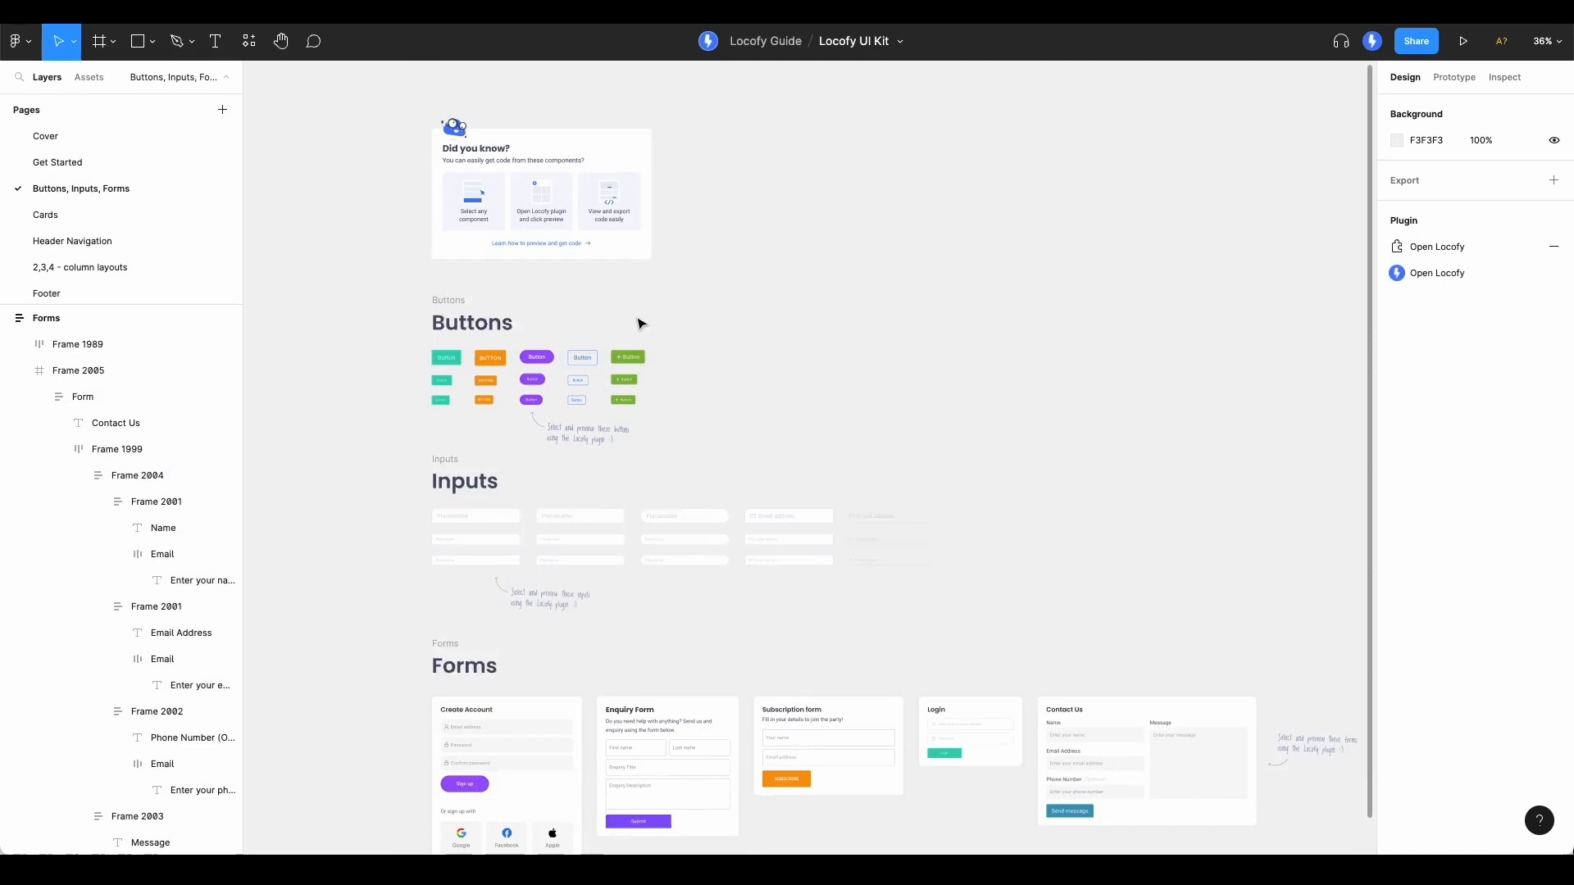
left_click(46, 215)
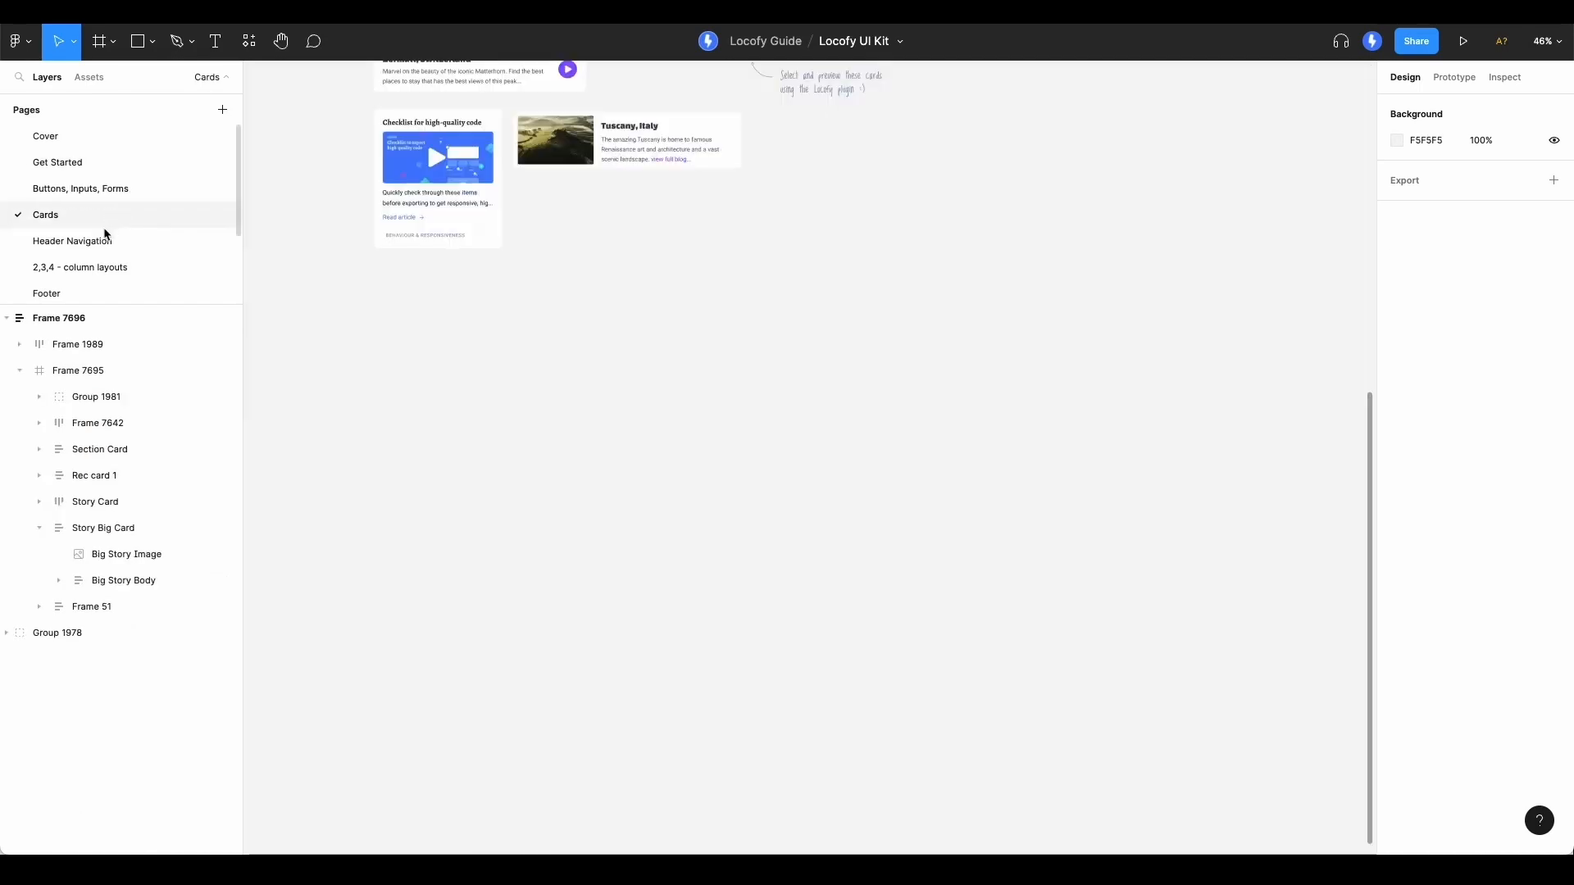
left_click(80, 267)
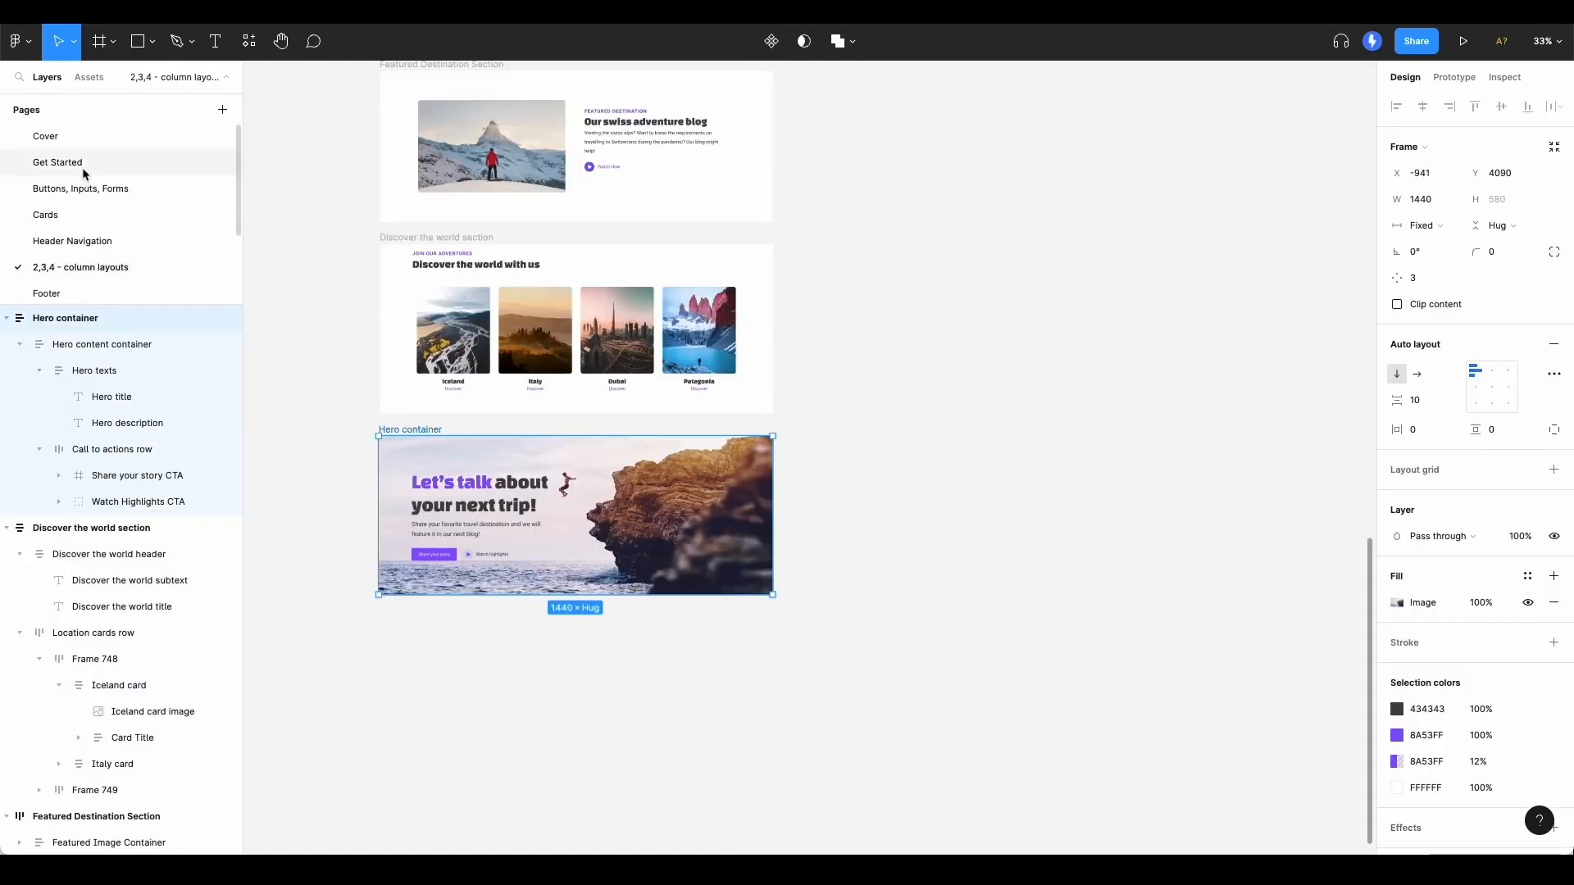
left_click(57, 162)
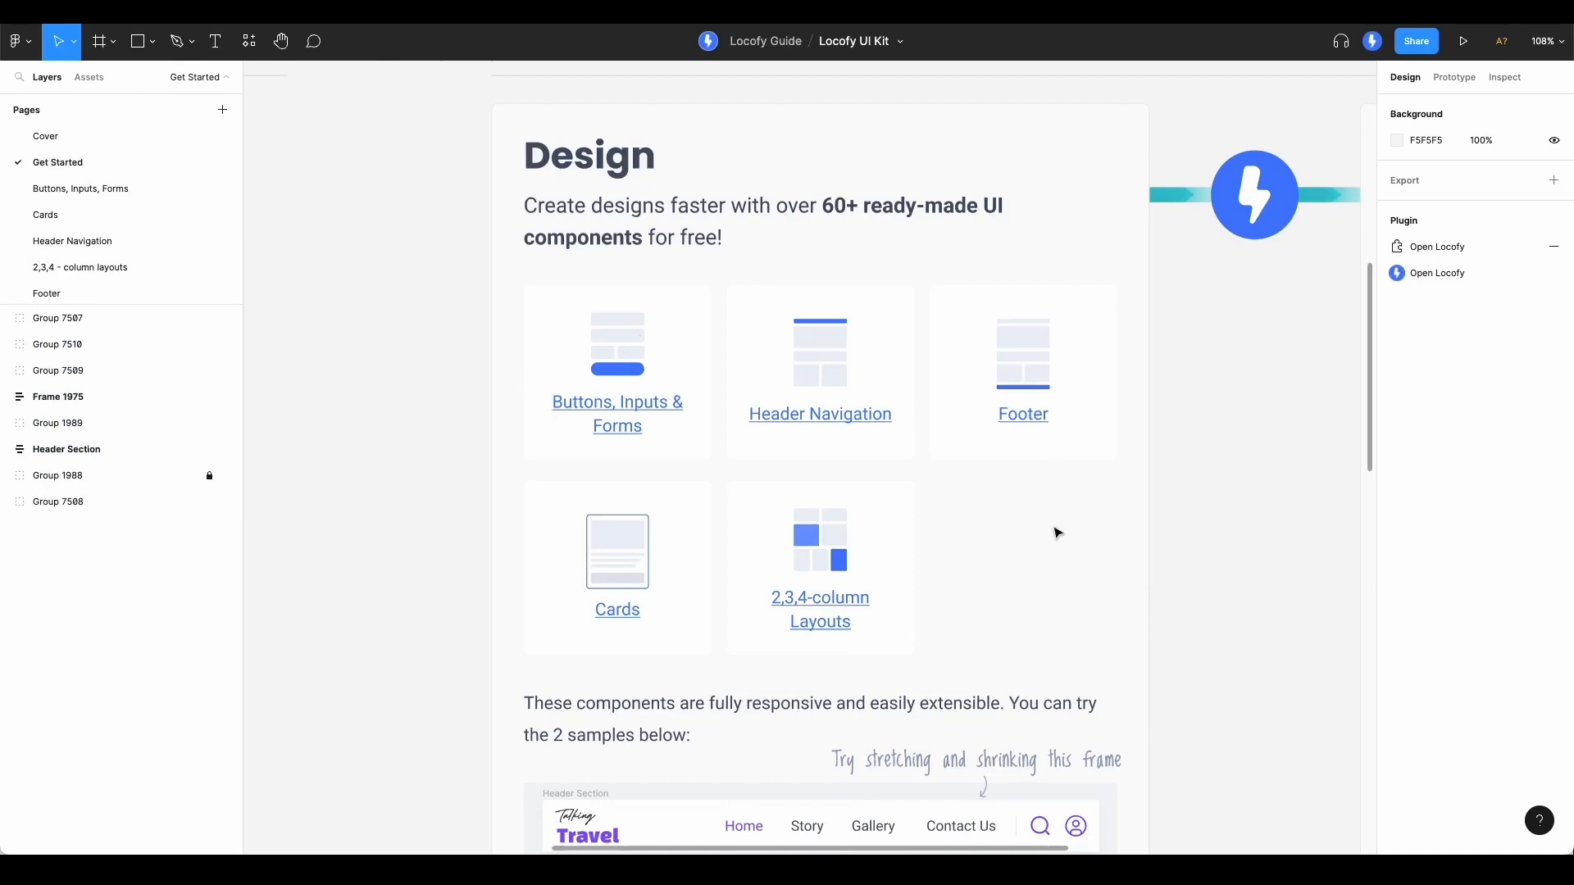
- Widen the sample Header Section by dragging its right edge, then deselect it
scroll("down", 3)
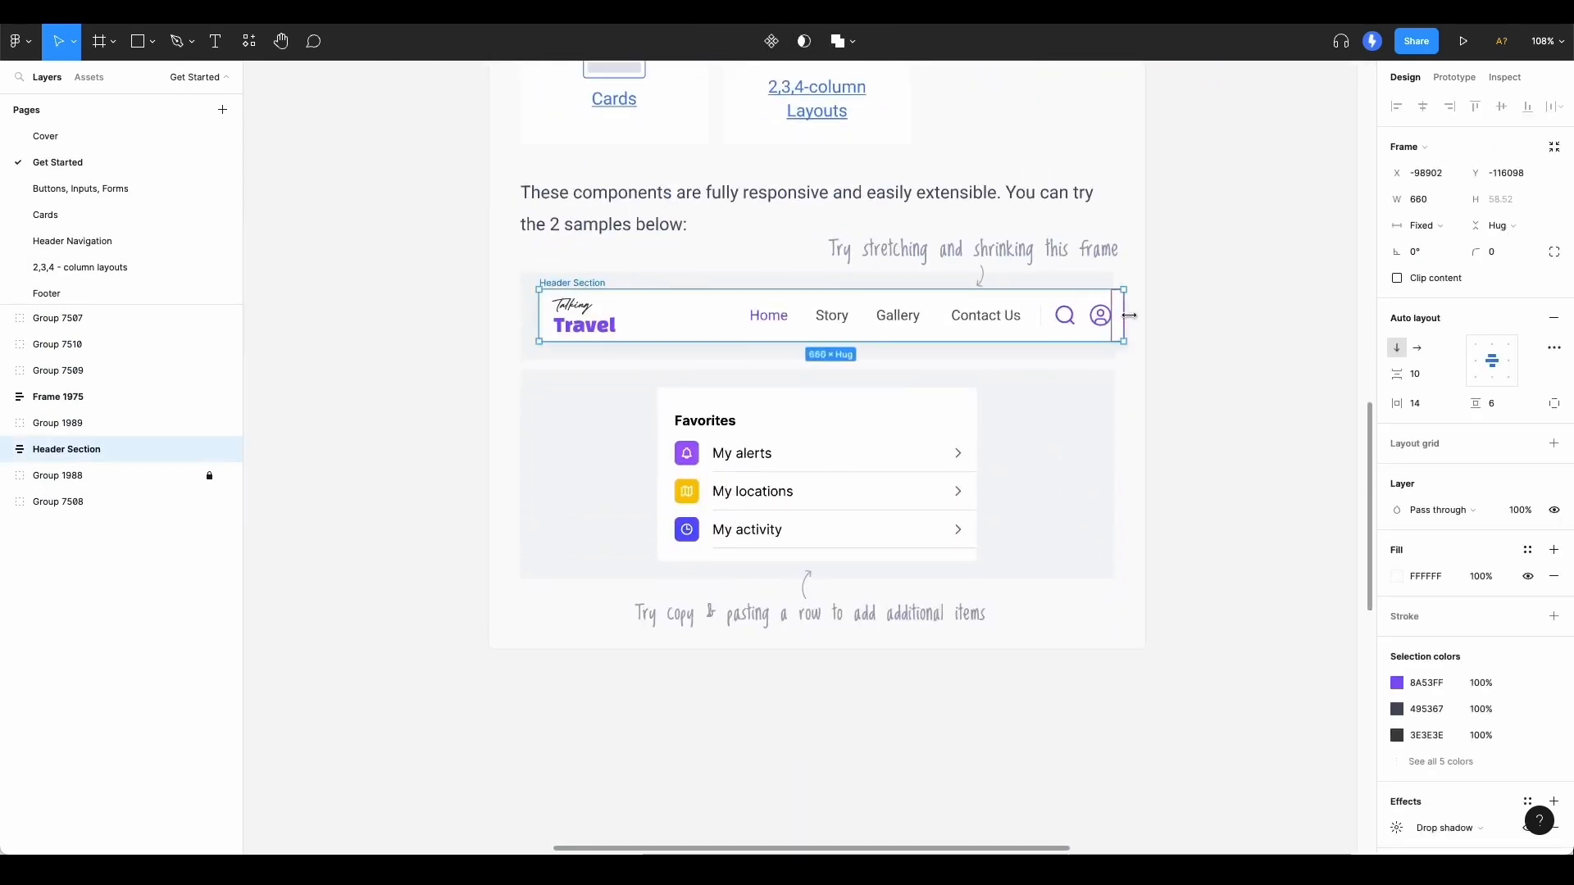
left_click_drag(1124, 312, 1132, 312)
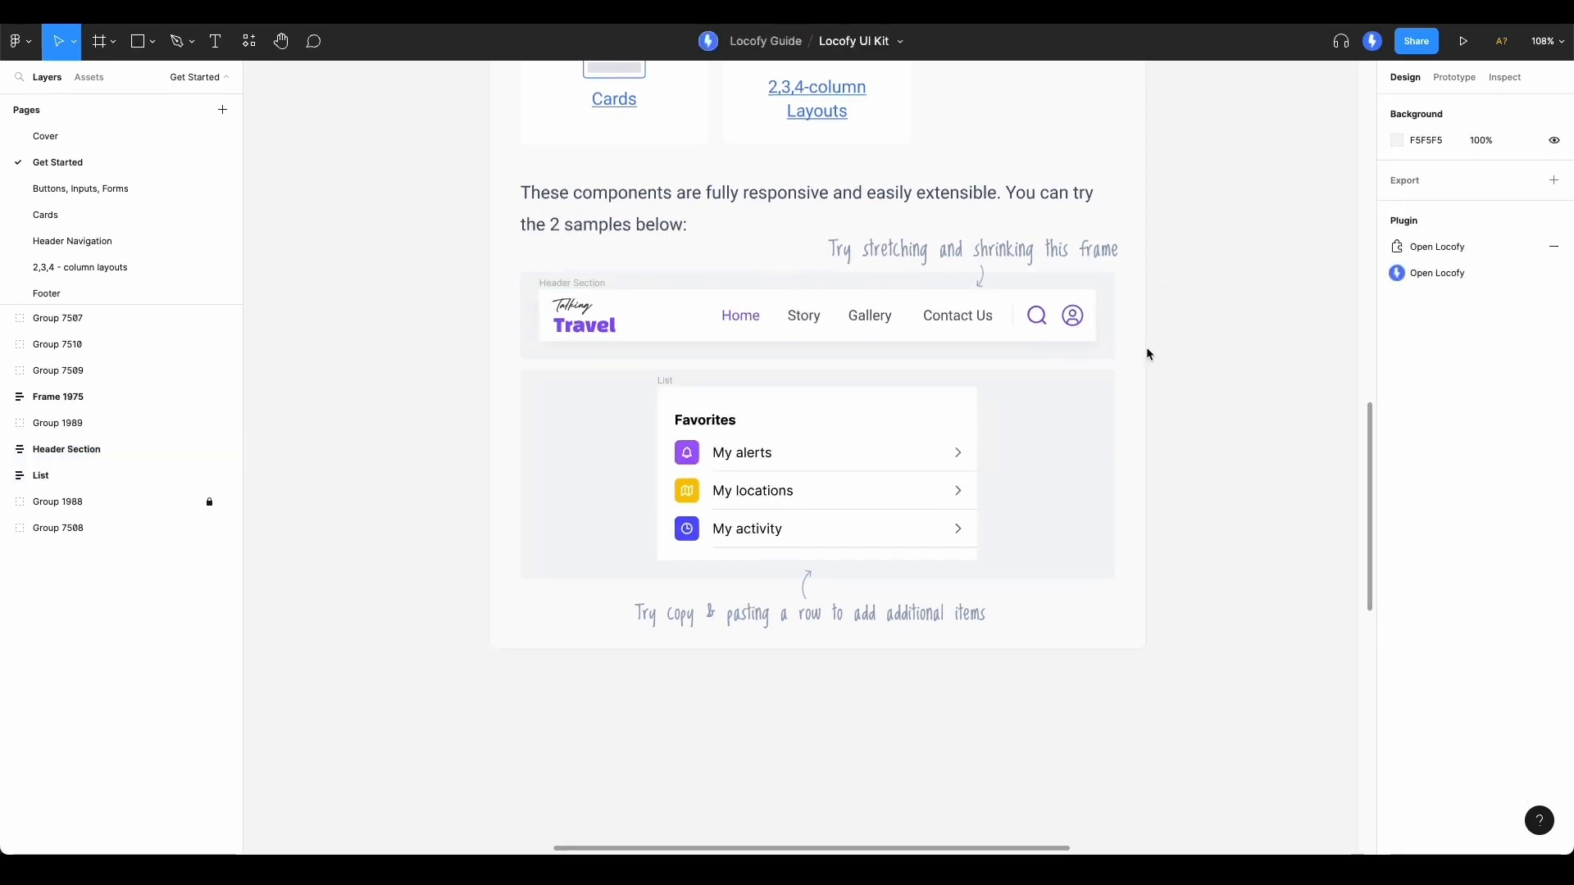
left_click(815, 452)
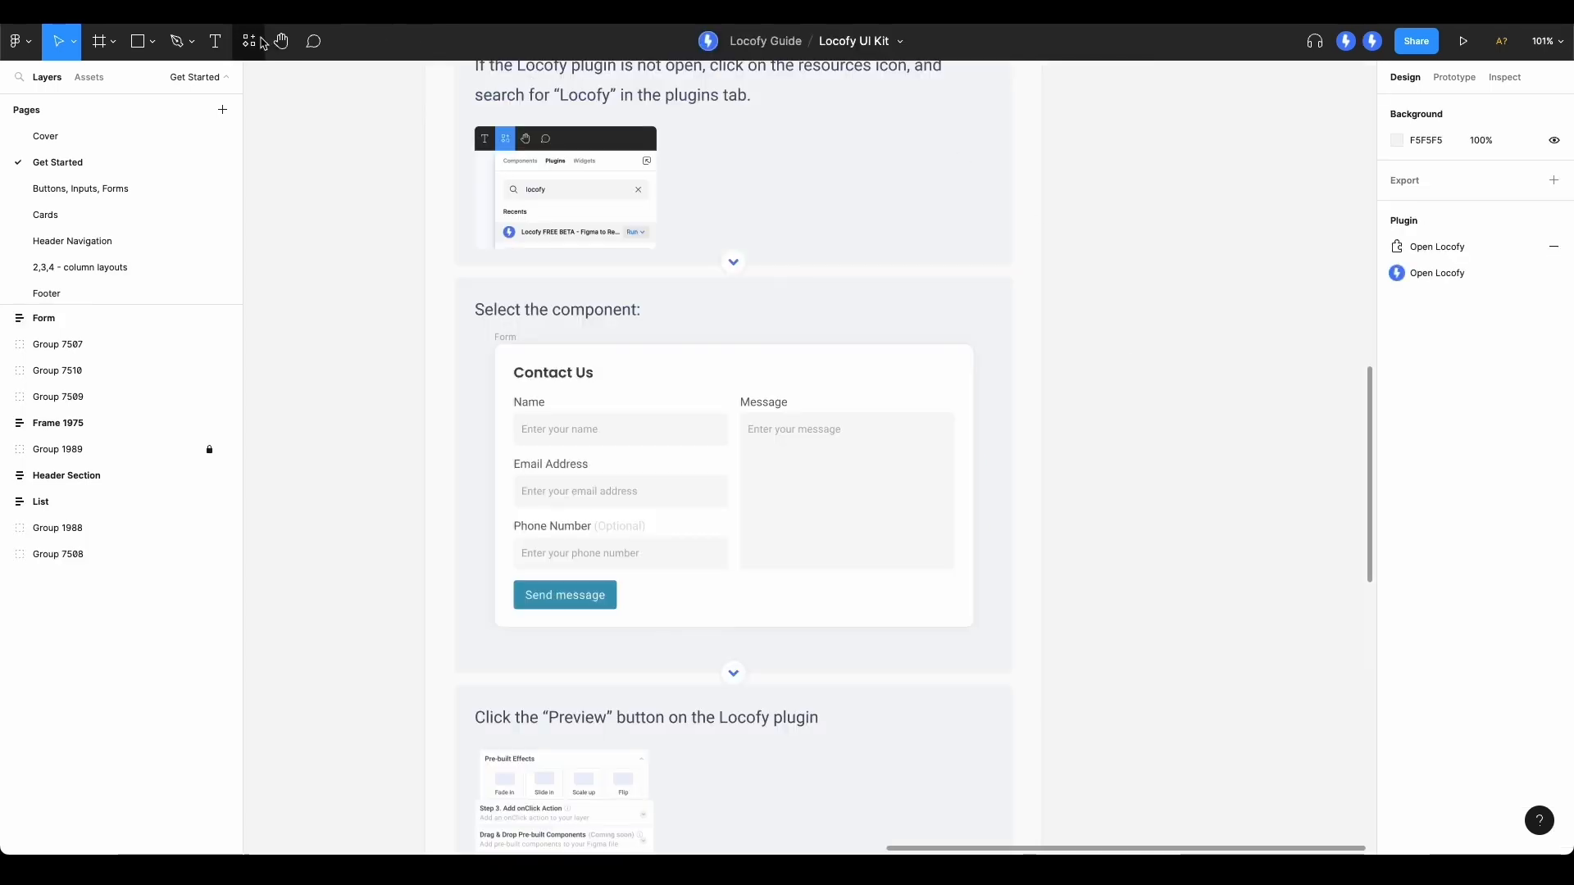
- Run the Locofy plugin and preview the Contact Us form at the 428 phone width
left_click(248, 41)
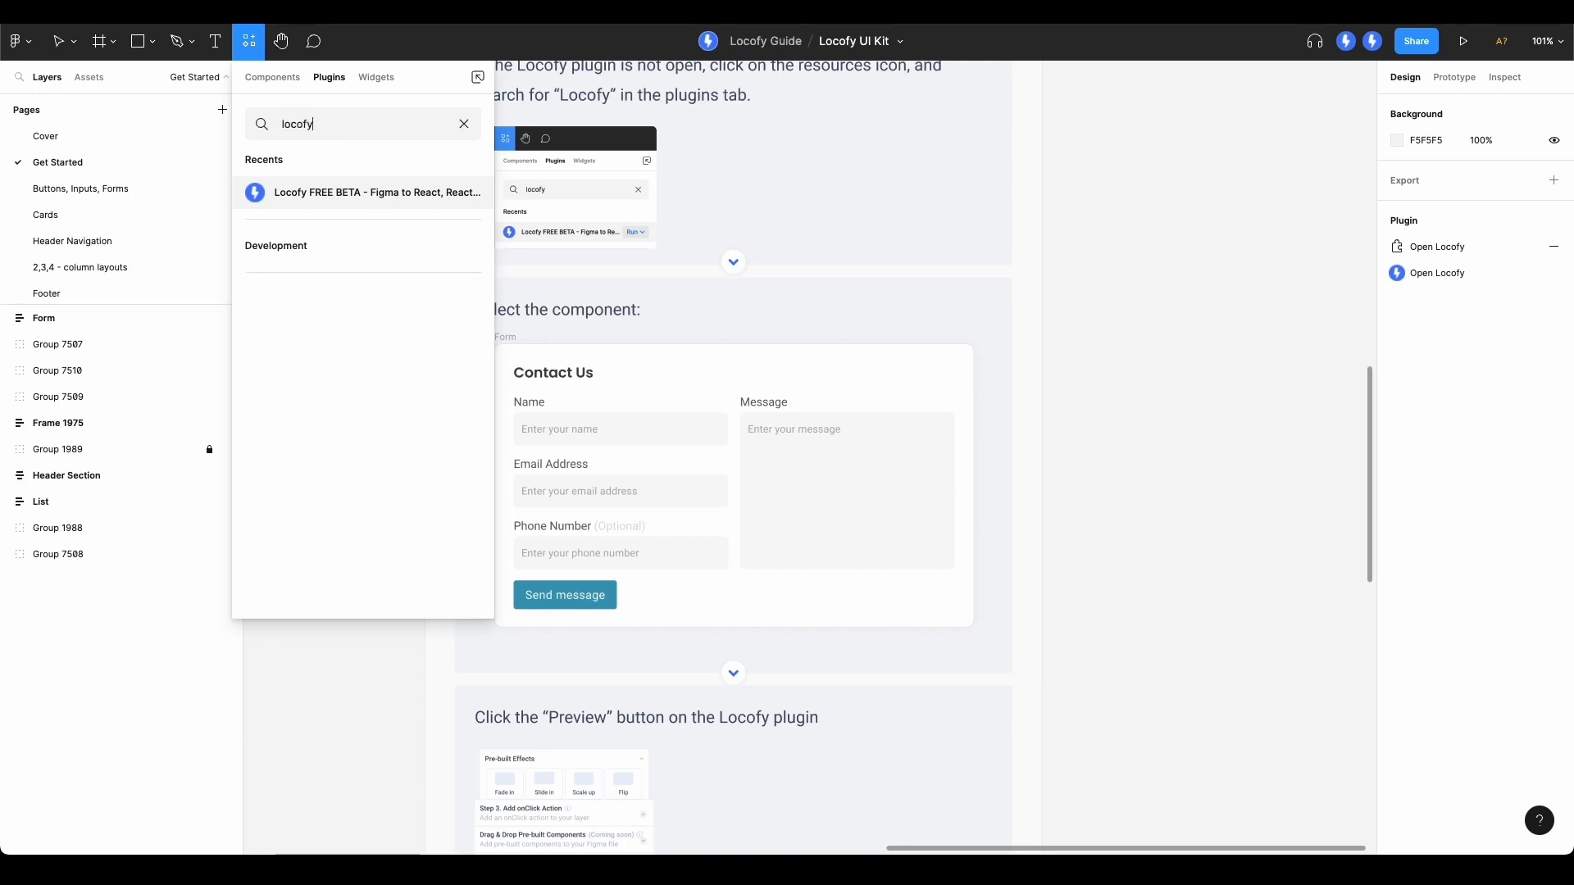
left_click(376, 192)
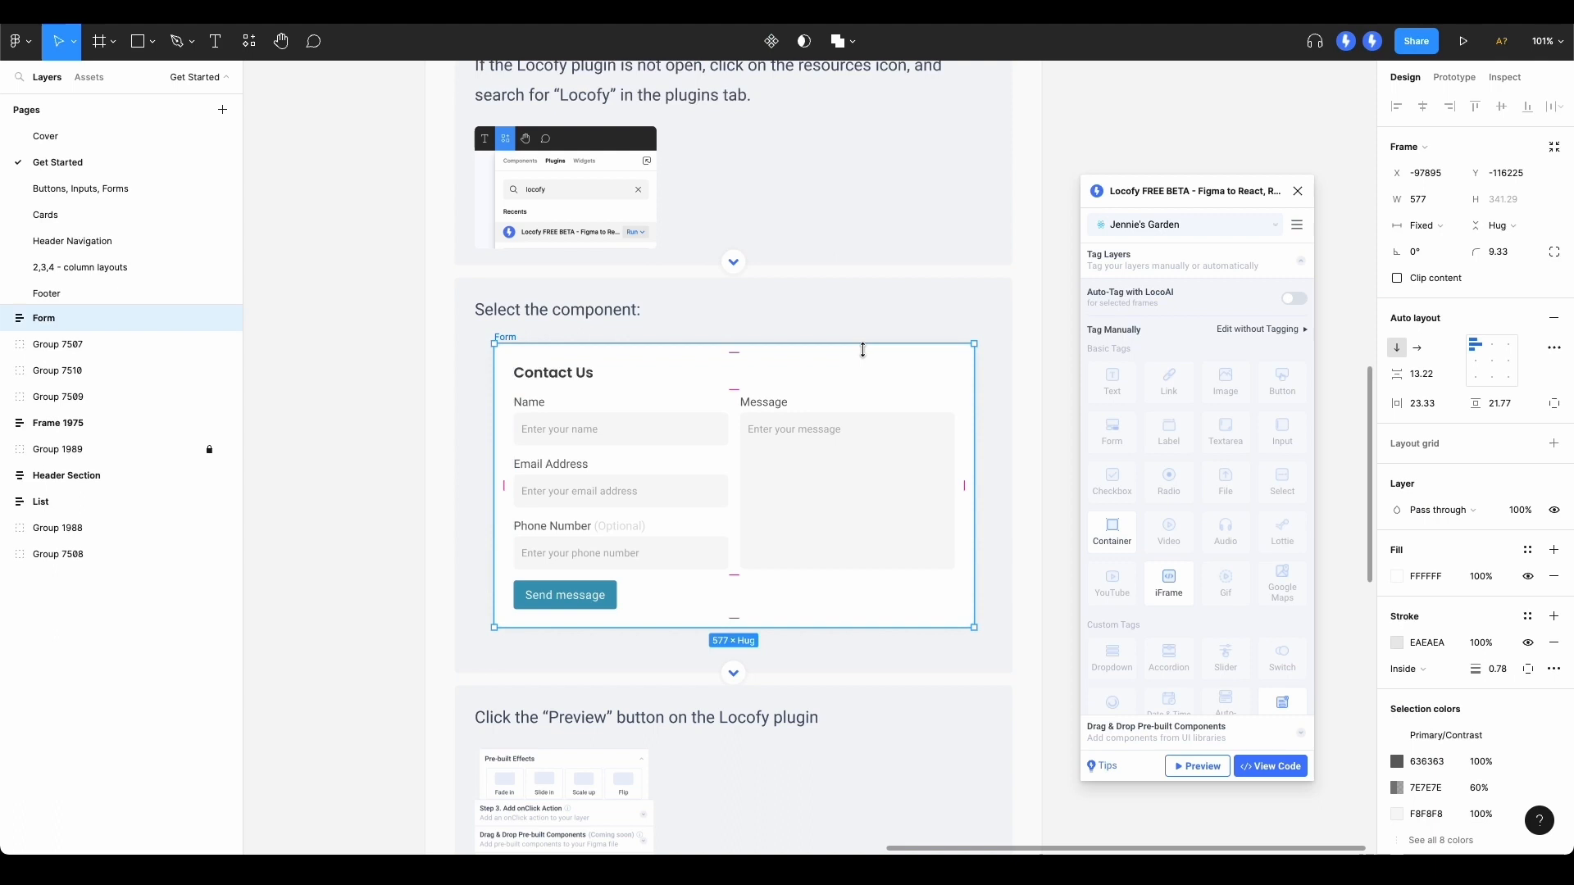
left_click(1197, 766)
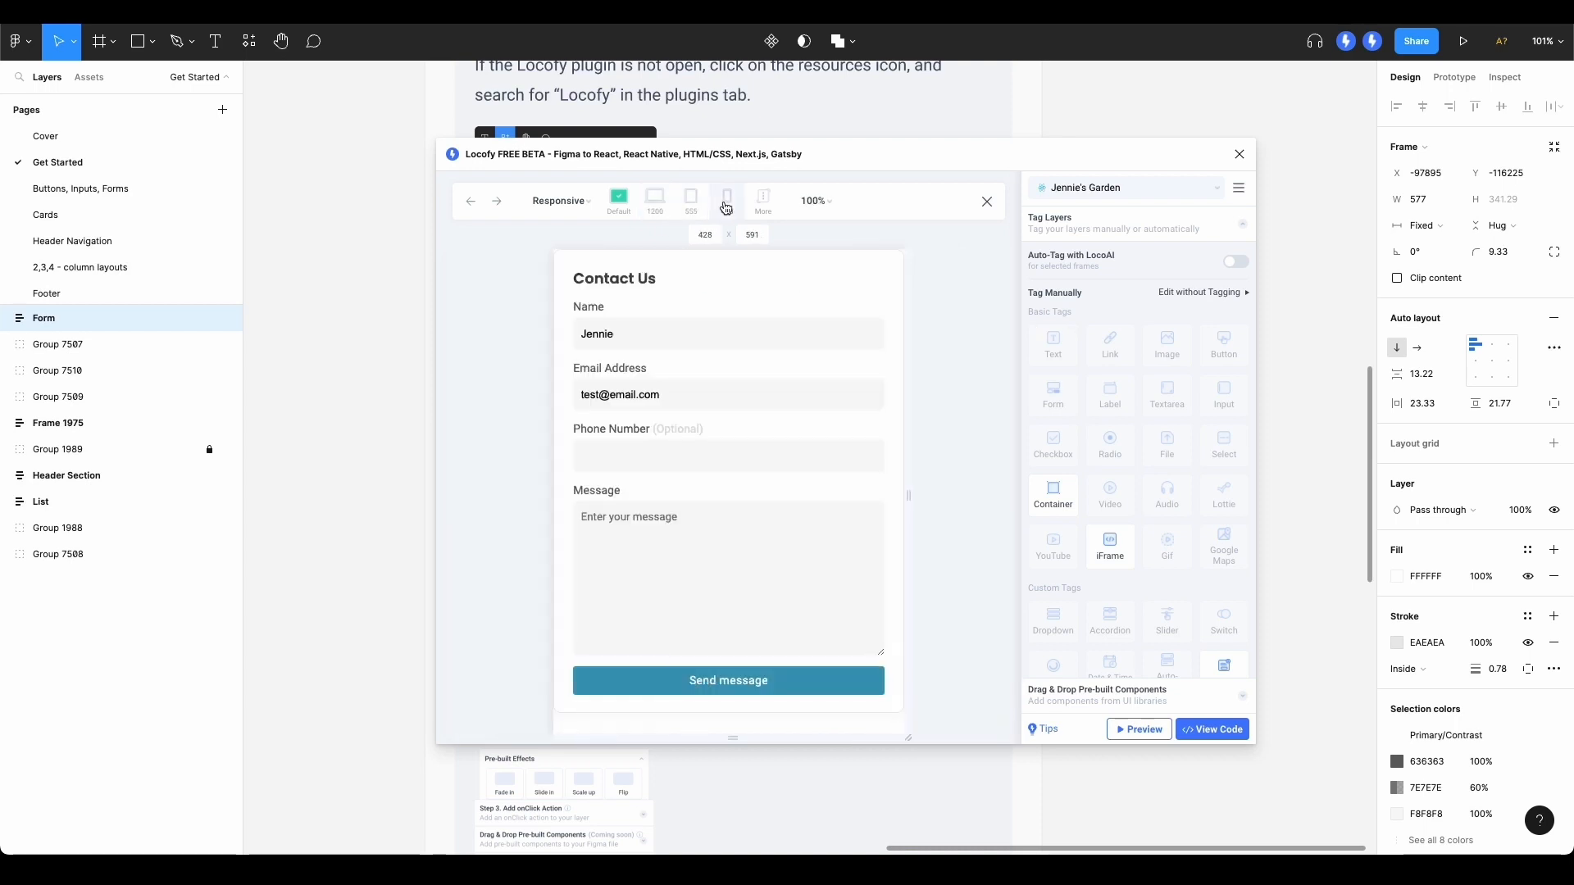
left_click(1212, 729)
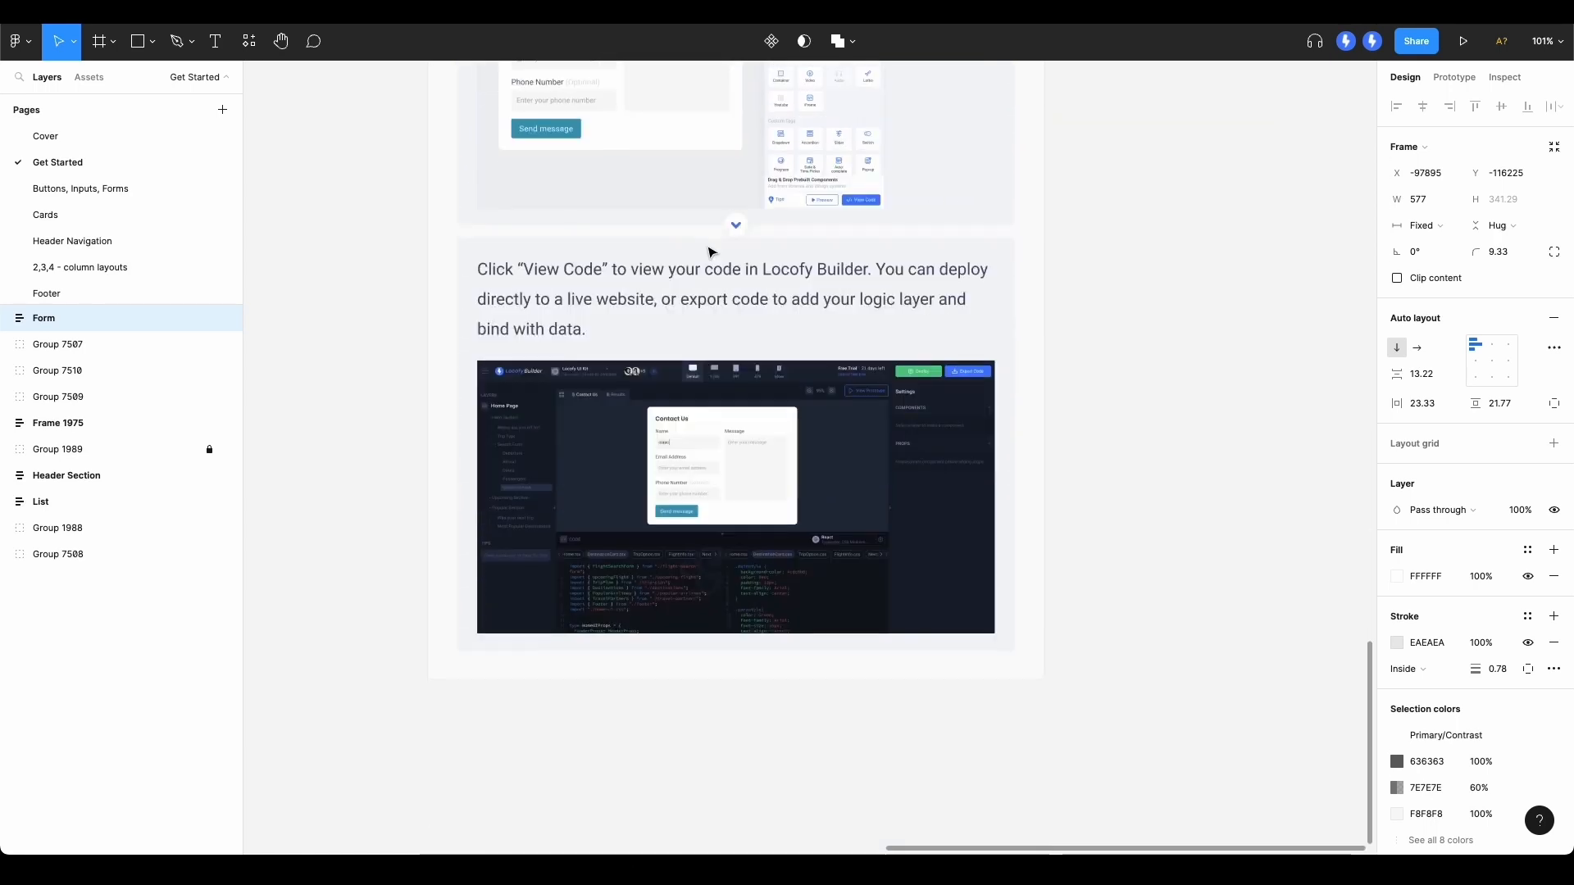
scroll("down", 3)
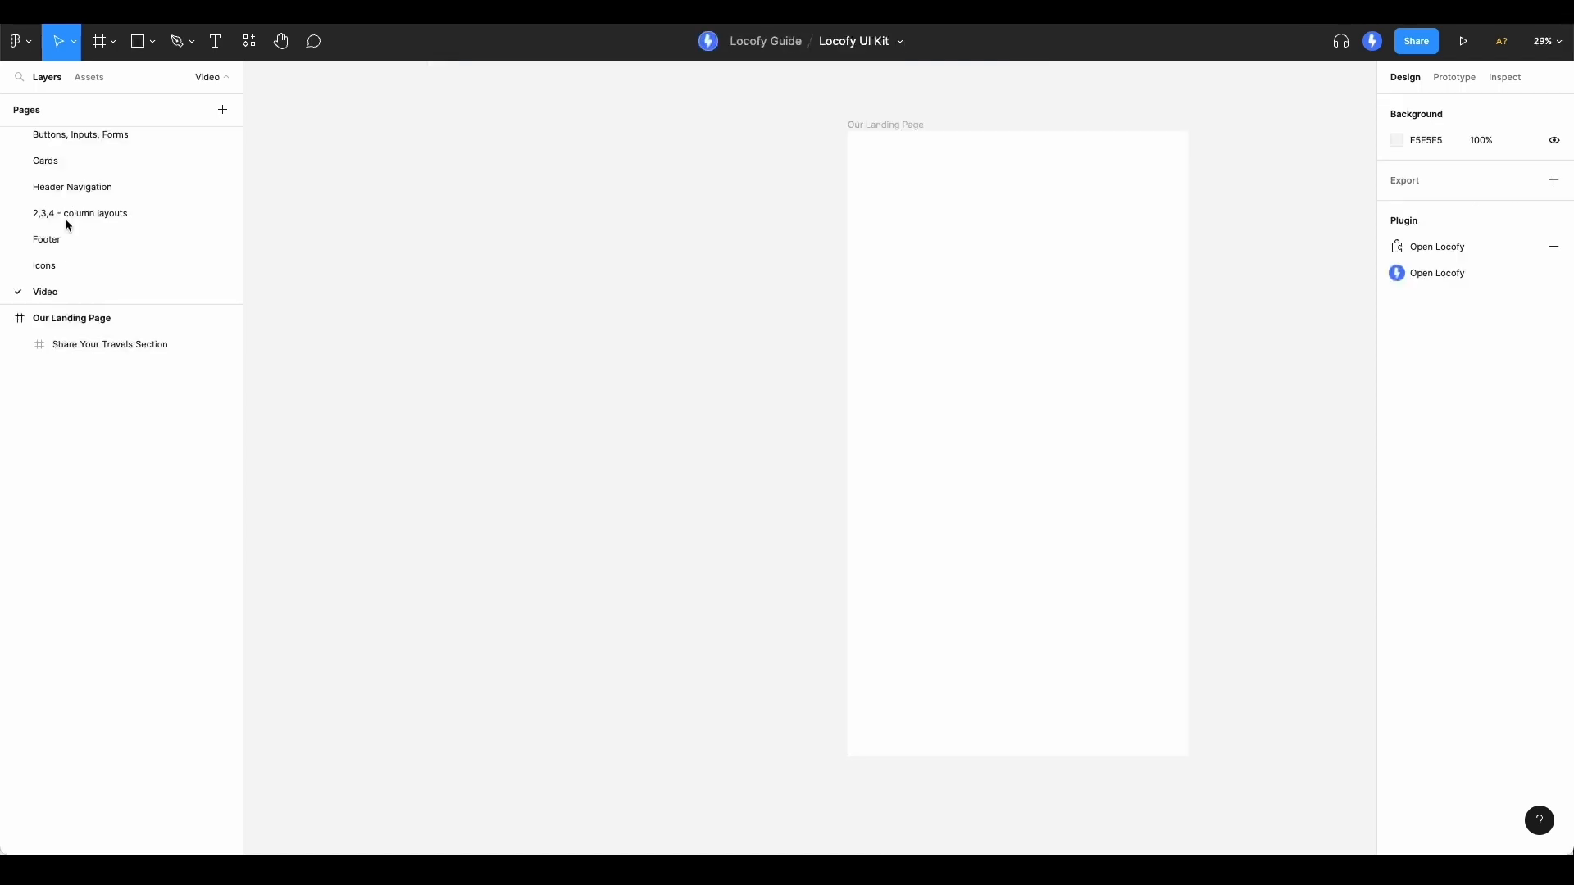
mouse_move(66, 187)
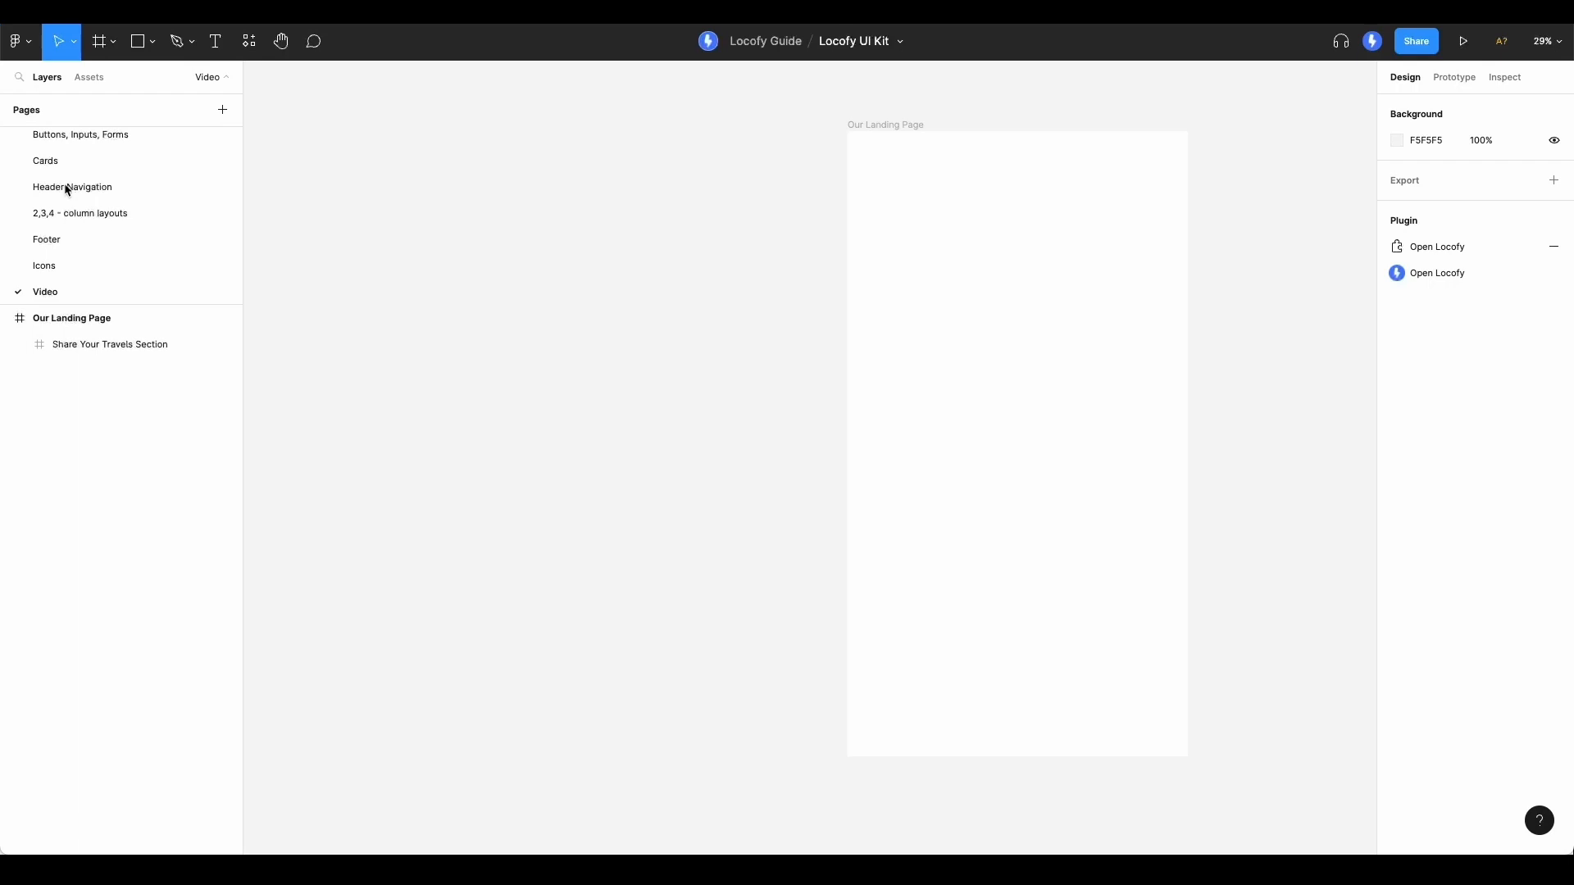
- Preview the OAKY-TREE Header Section from Header Navigation in Locofy and narrow it
left_click(72, 186)
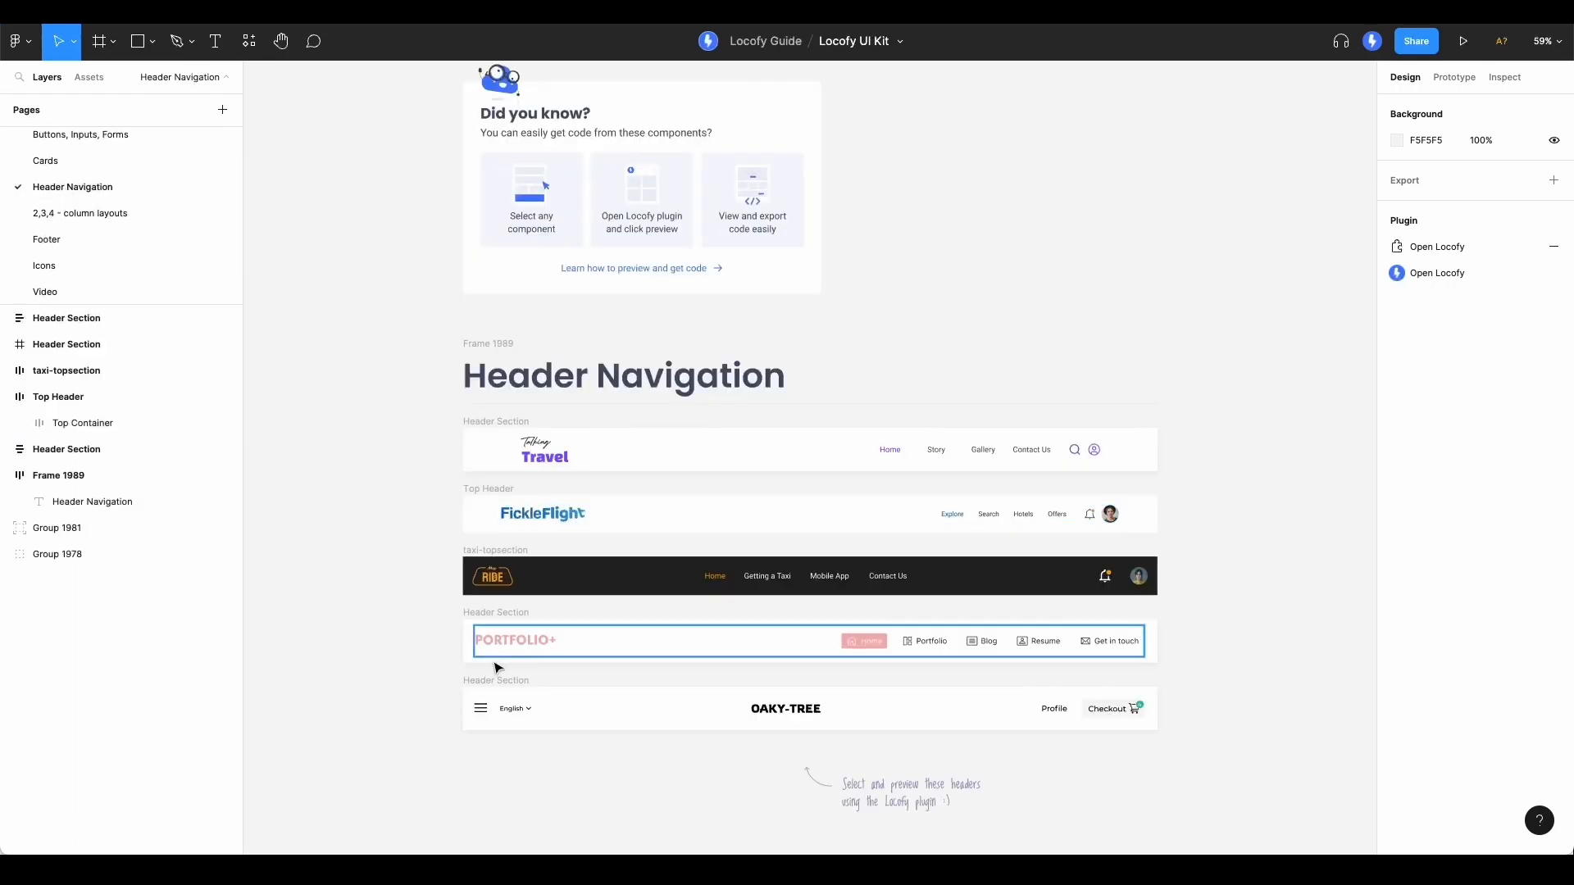
left_click(786, 707)
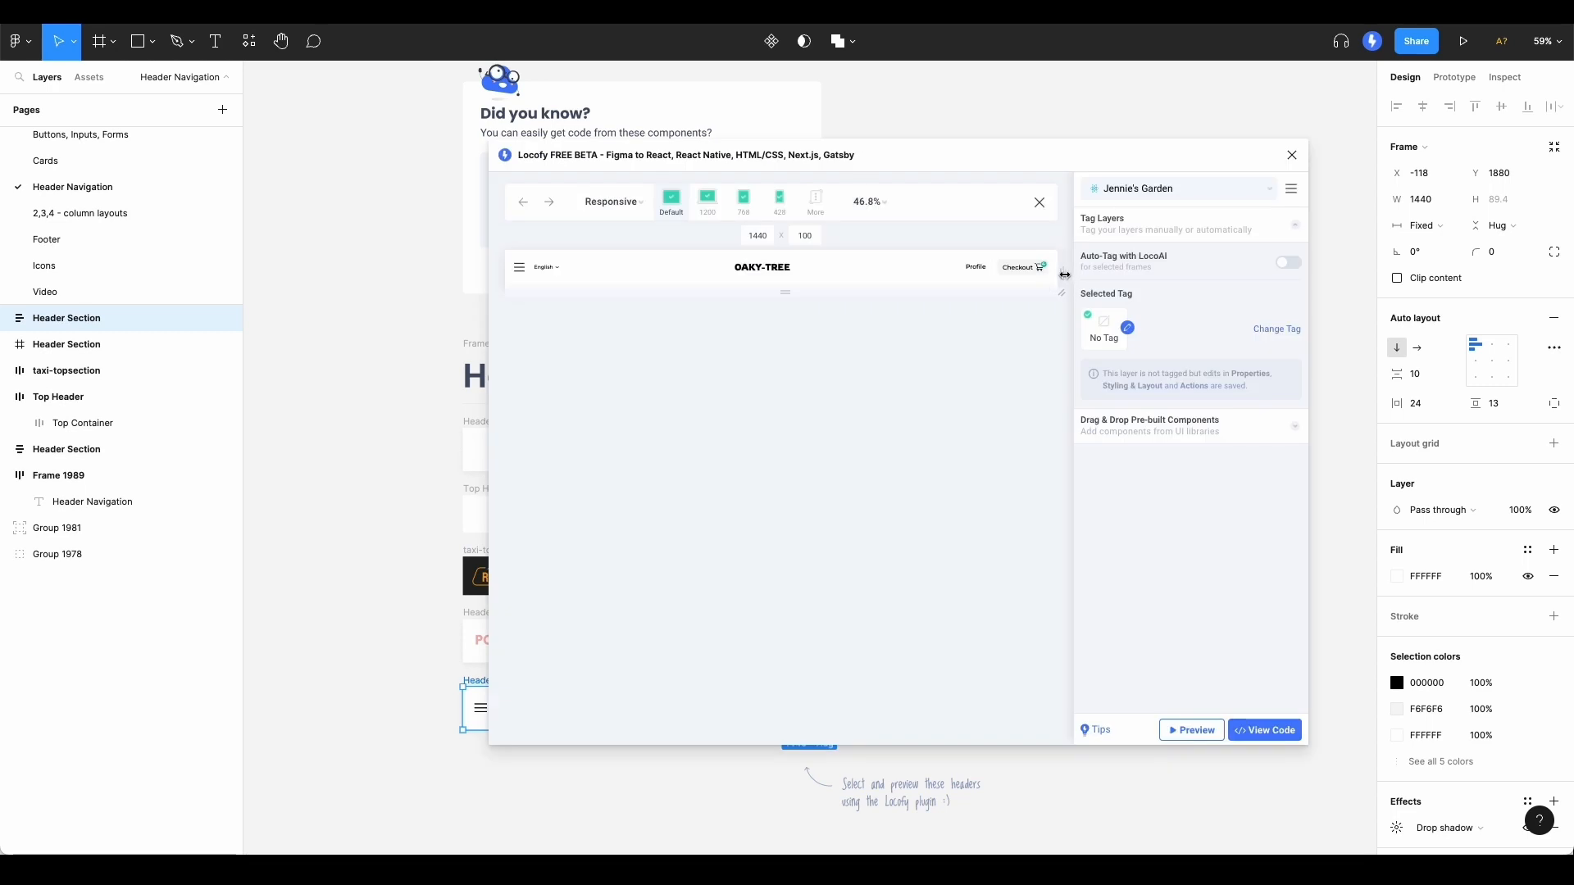
left_click_drag(1065, 274, 1024, 273)
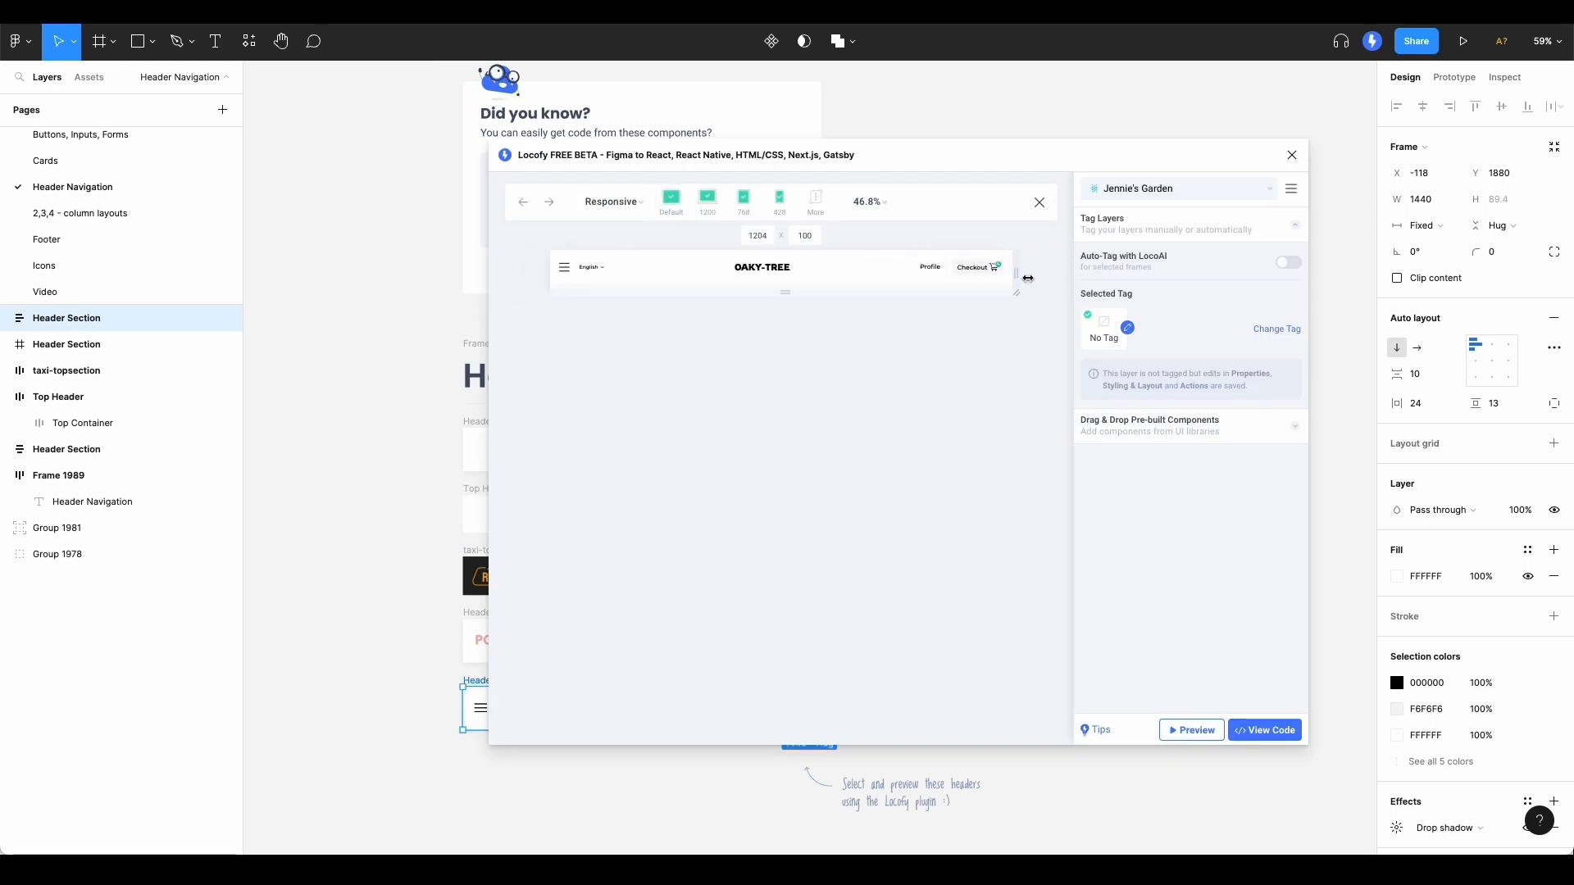
left_click(1038, 201)
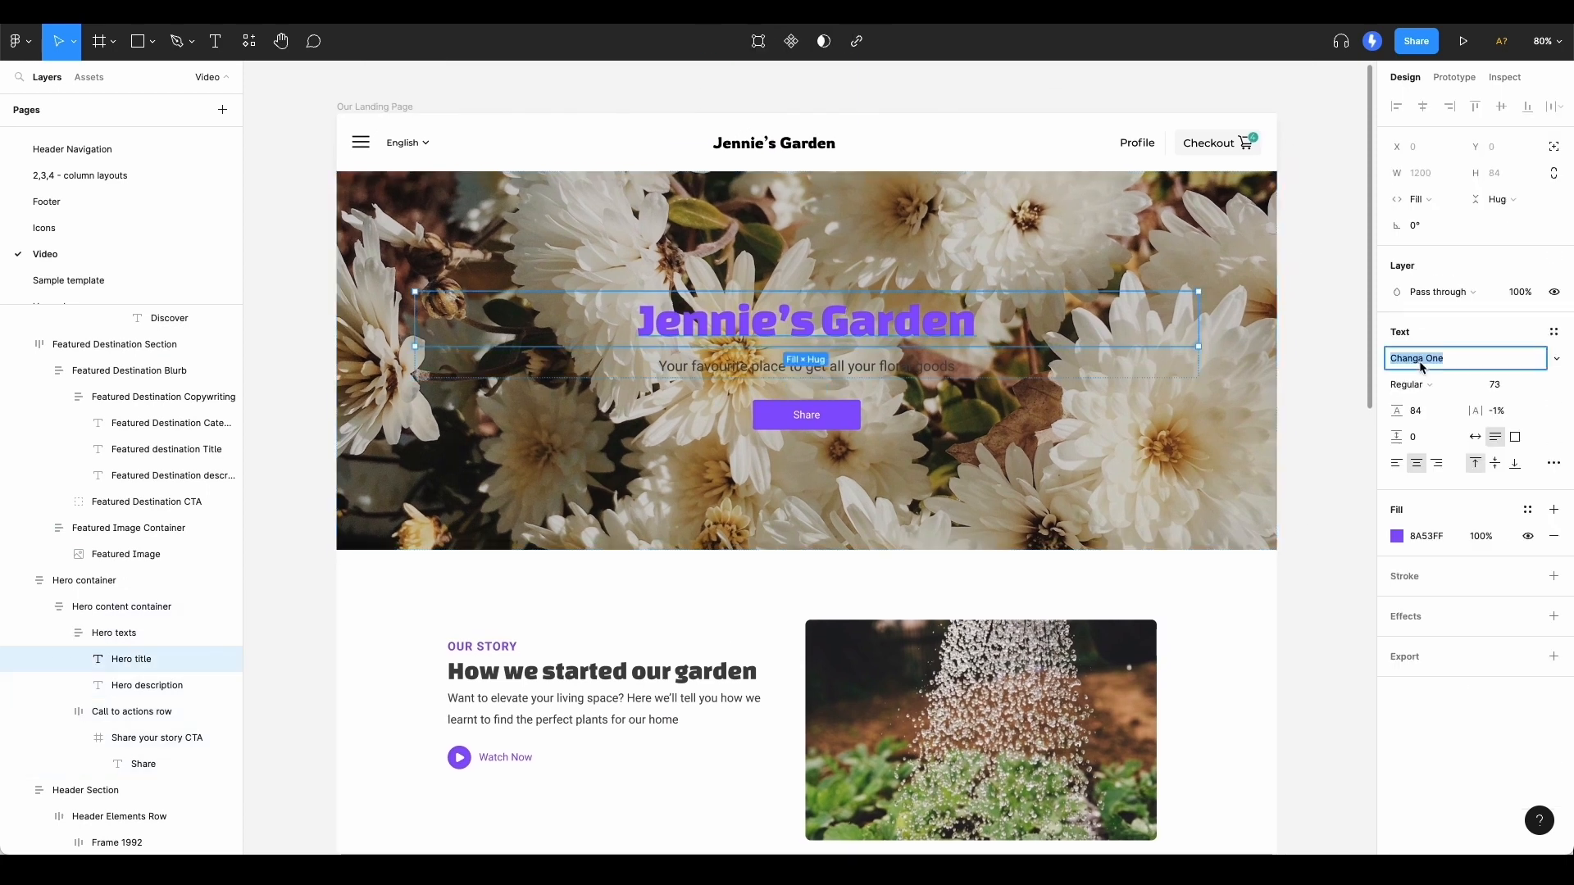
- Set the hero title font to Chelsea Market
type("Chelsea Market")
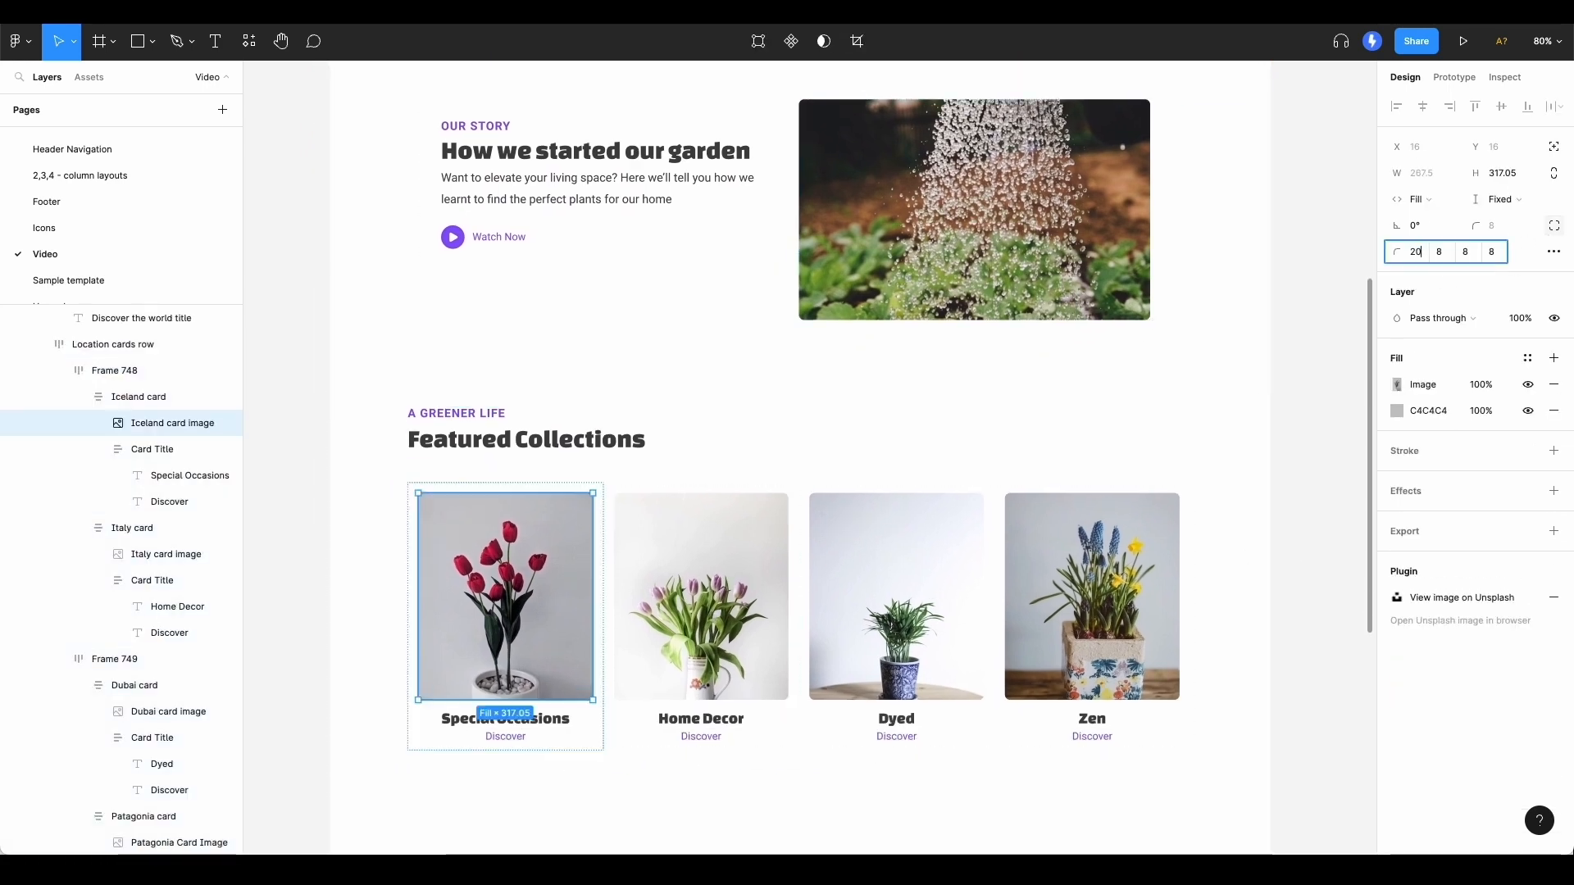
- Apply the new corner radius to the collection card image
left_click(1553, 451)
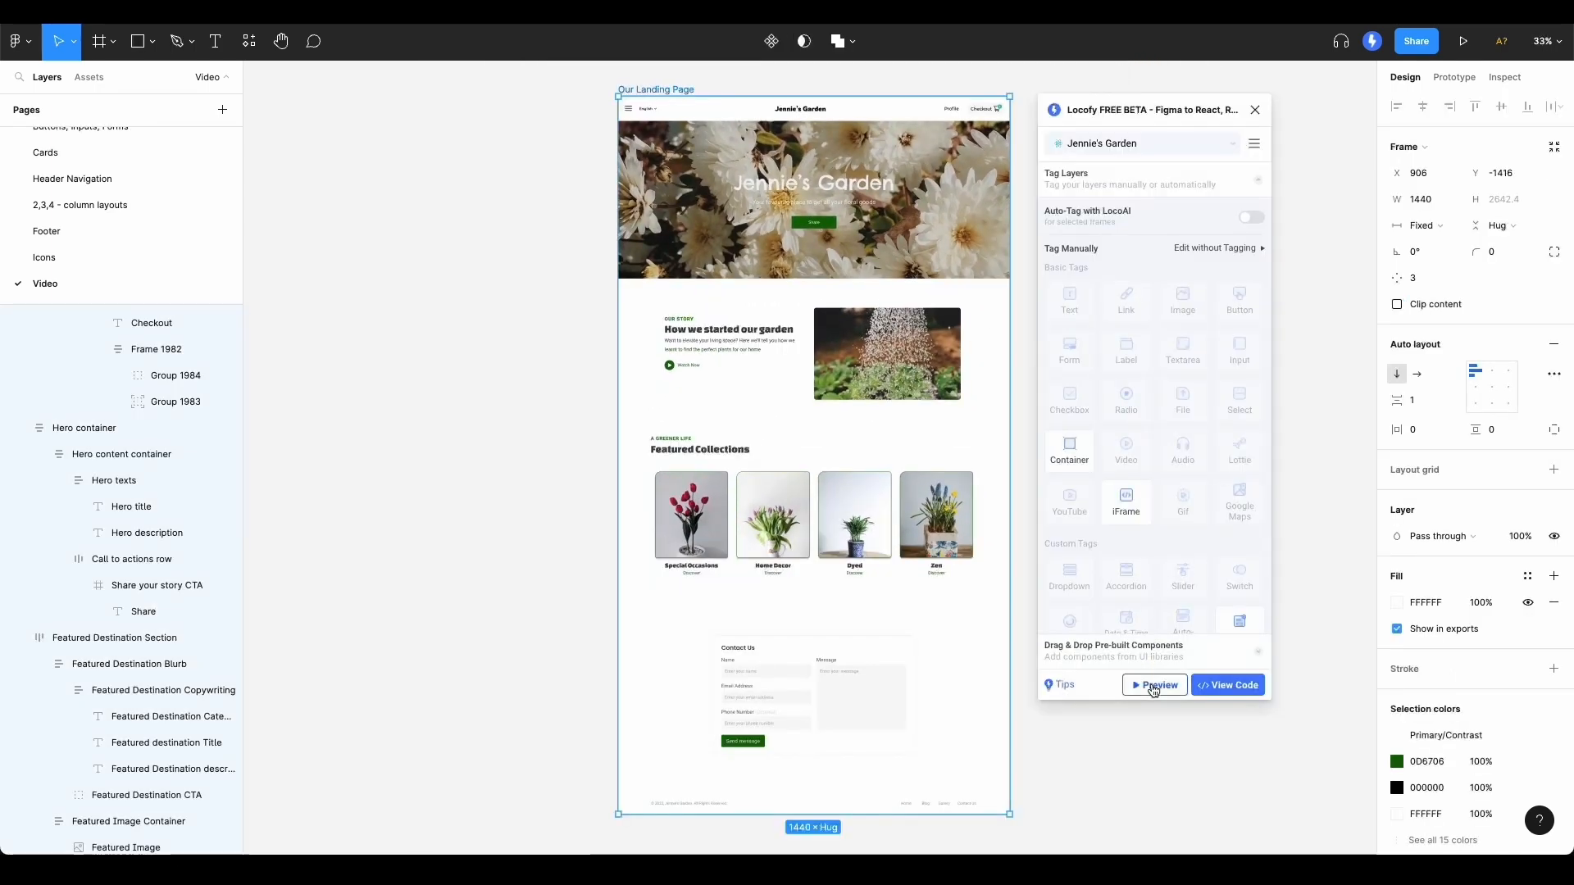
- Preview the Jennie's Garden landing page in Locofy and drag the preview narrower
left_click(1154, 686)
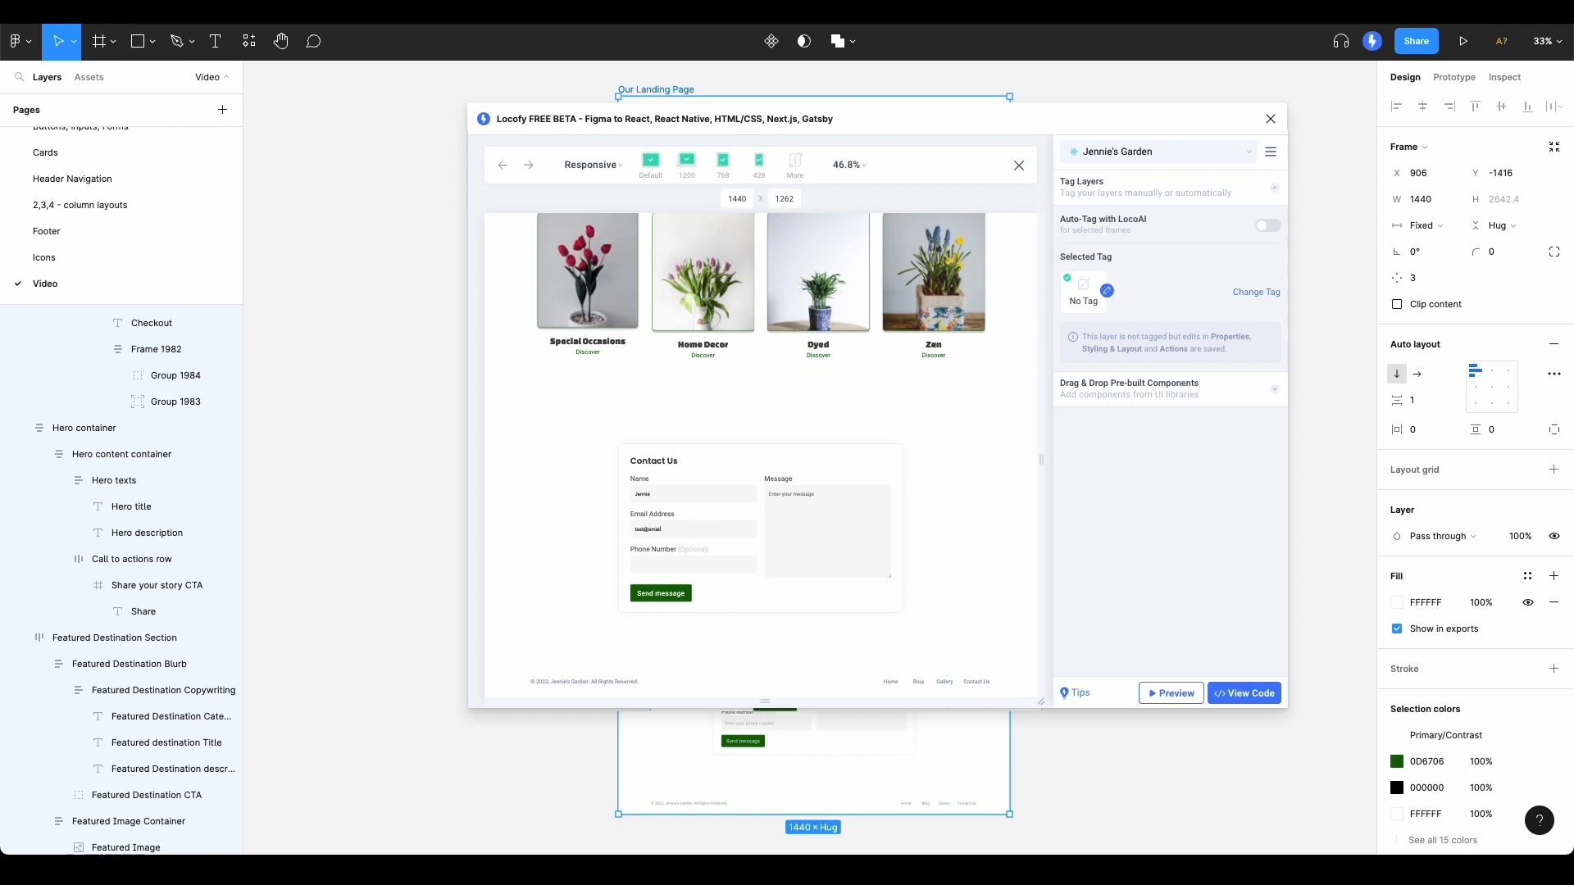
left_click_drag(1041, 460, 896, 461)
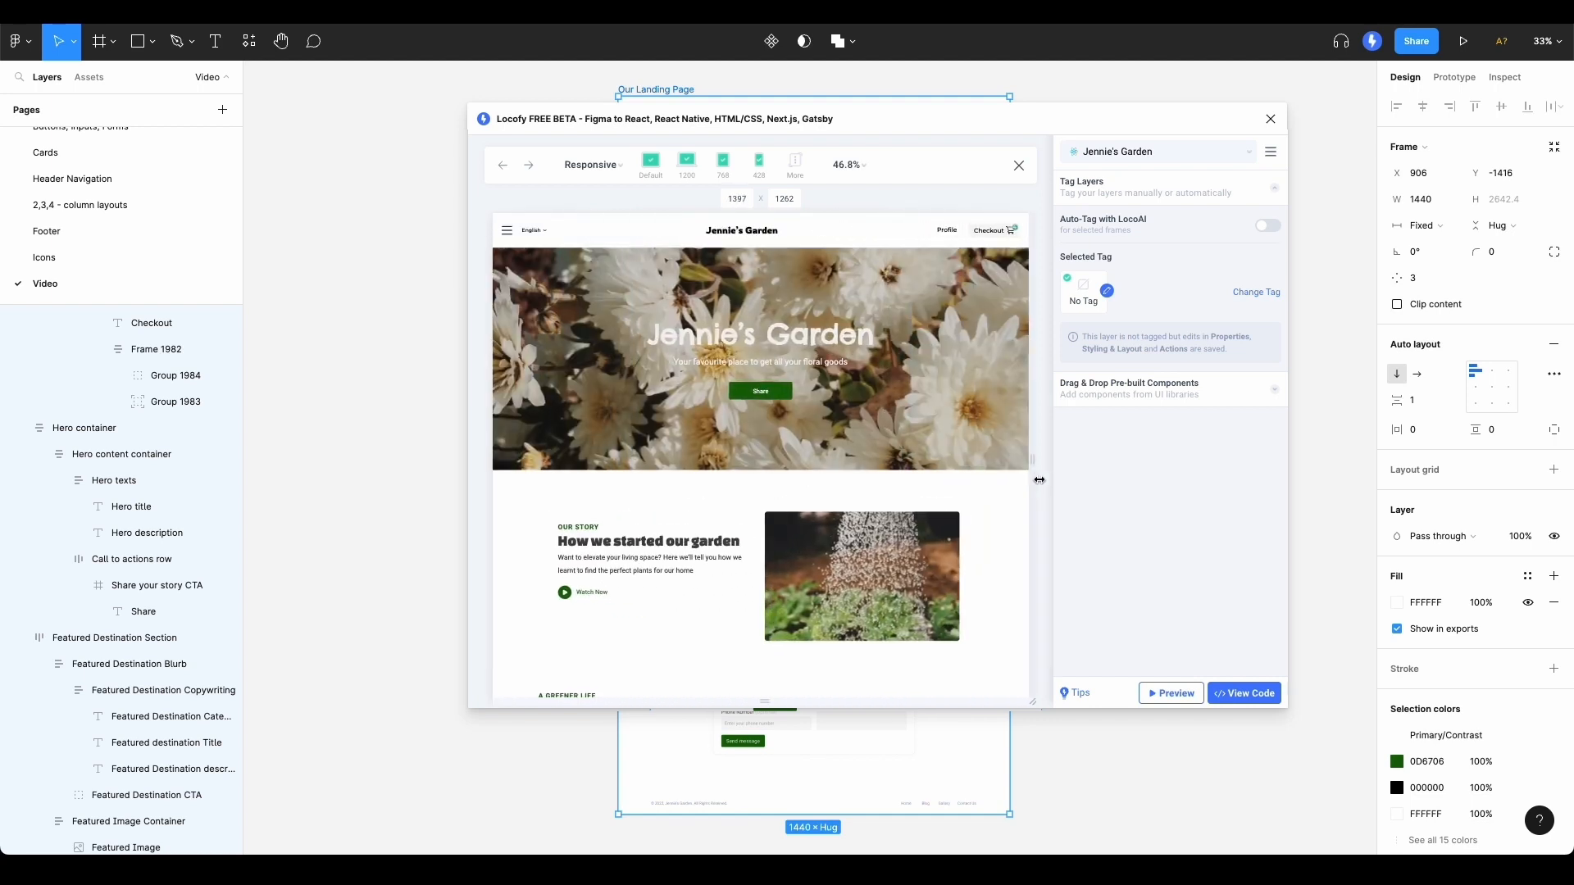
- Generate the landing page code, open it in Locofy Builder and export it as a zip
left_click(1243, 693)
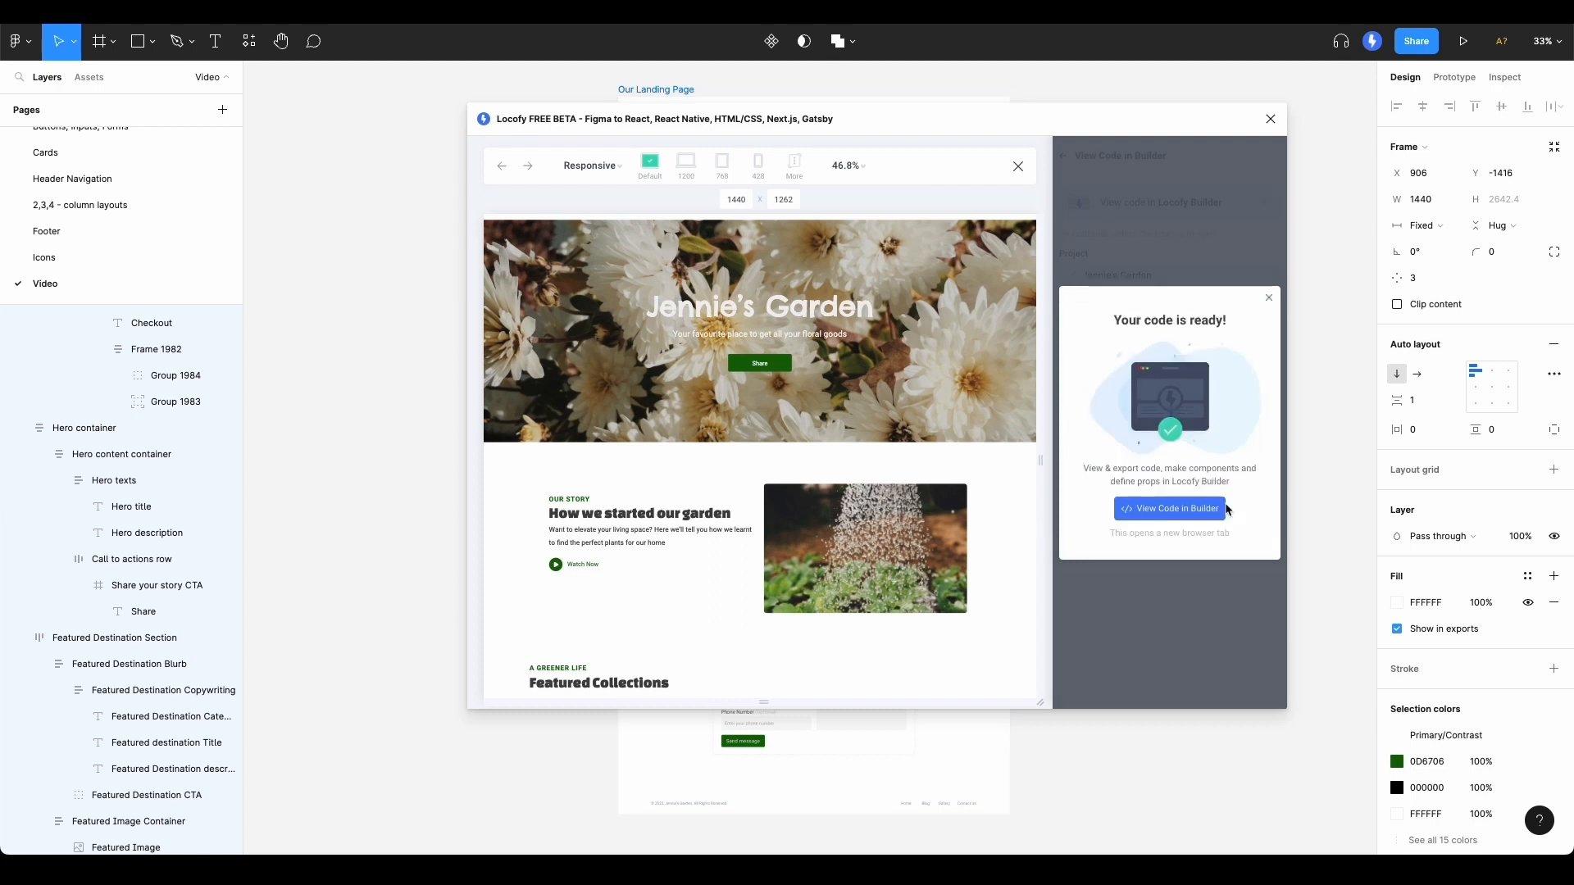
left_click(1168, 509)
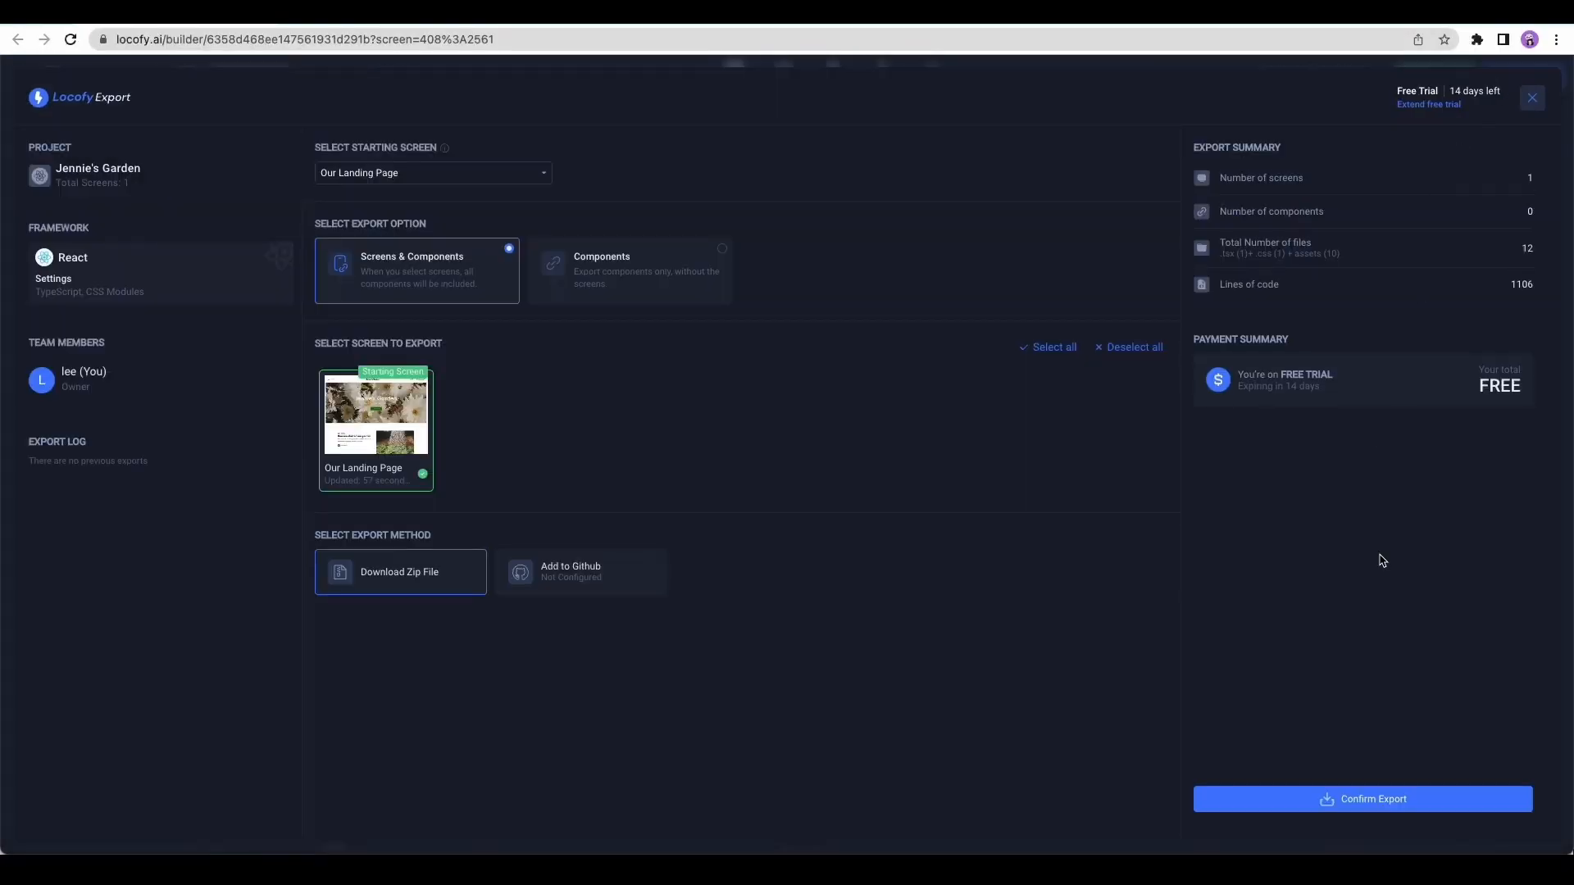
left_click(1361, 800)
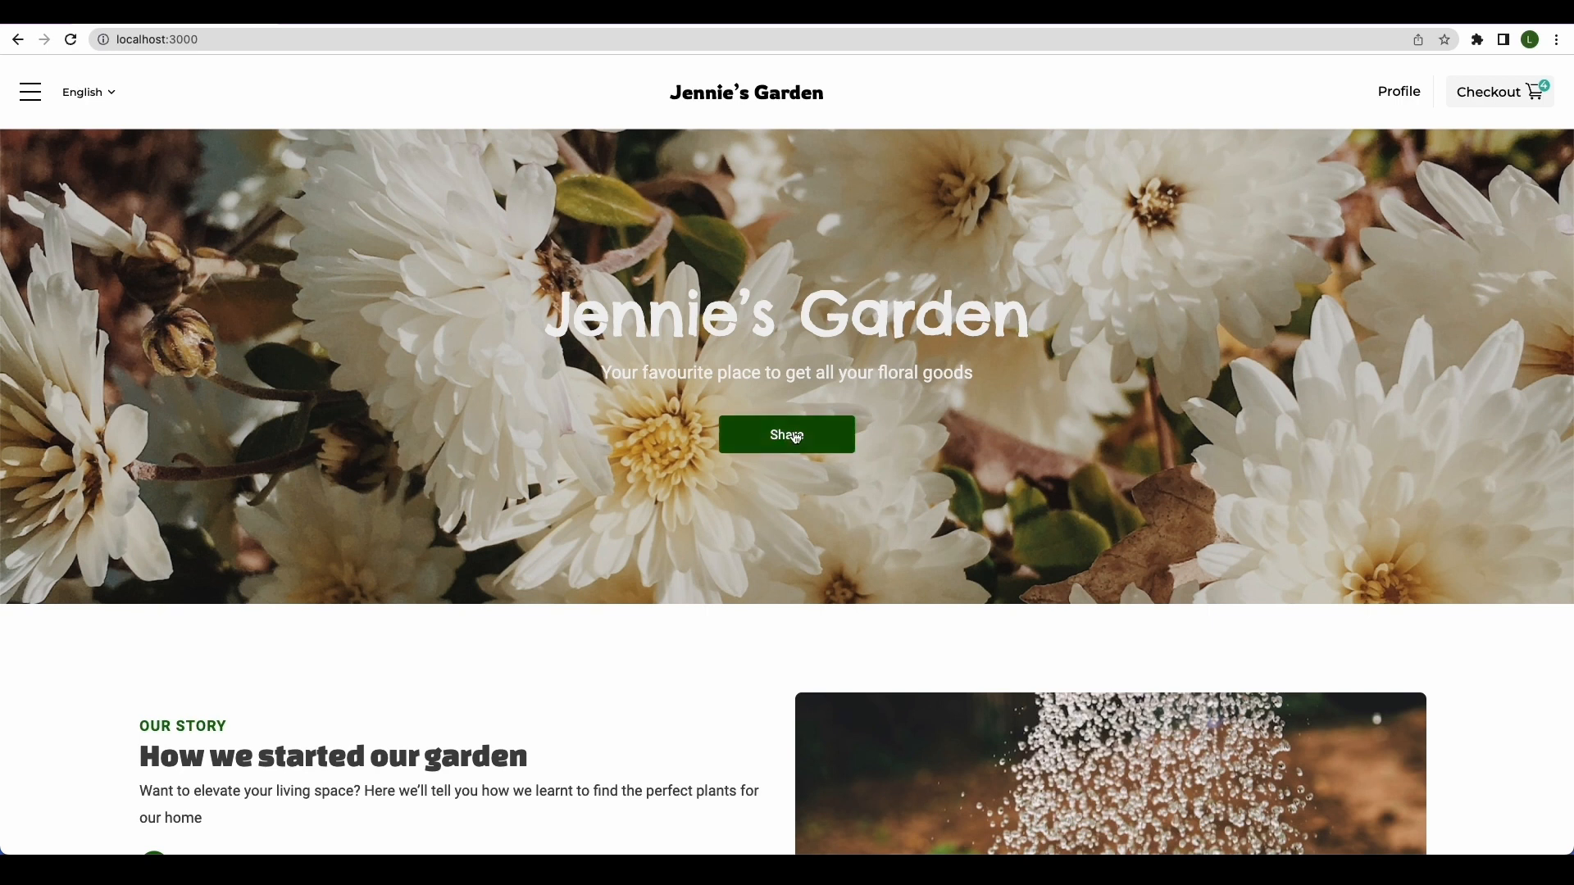
- Scroll to Contact Us on localhost:3000 and enter 'Jennie@email' in the form
scroll("down", 3)
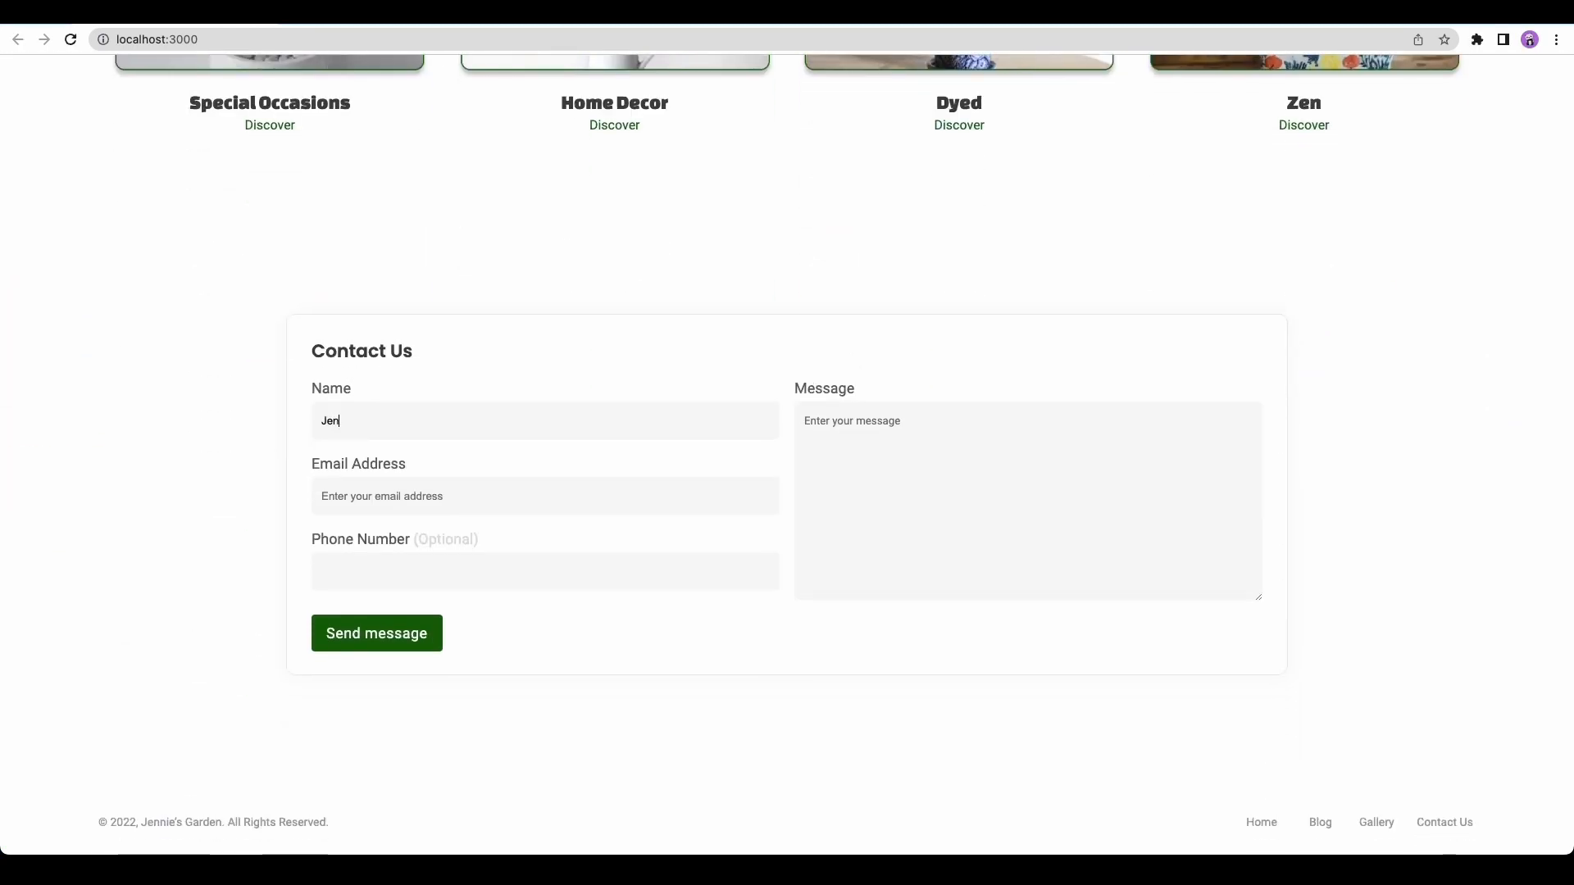
type("Jennie@email")
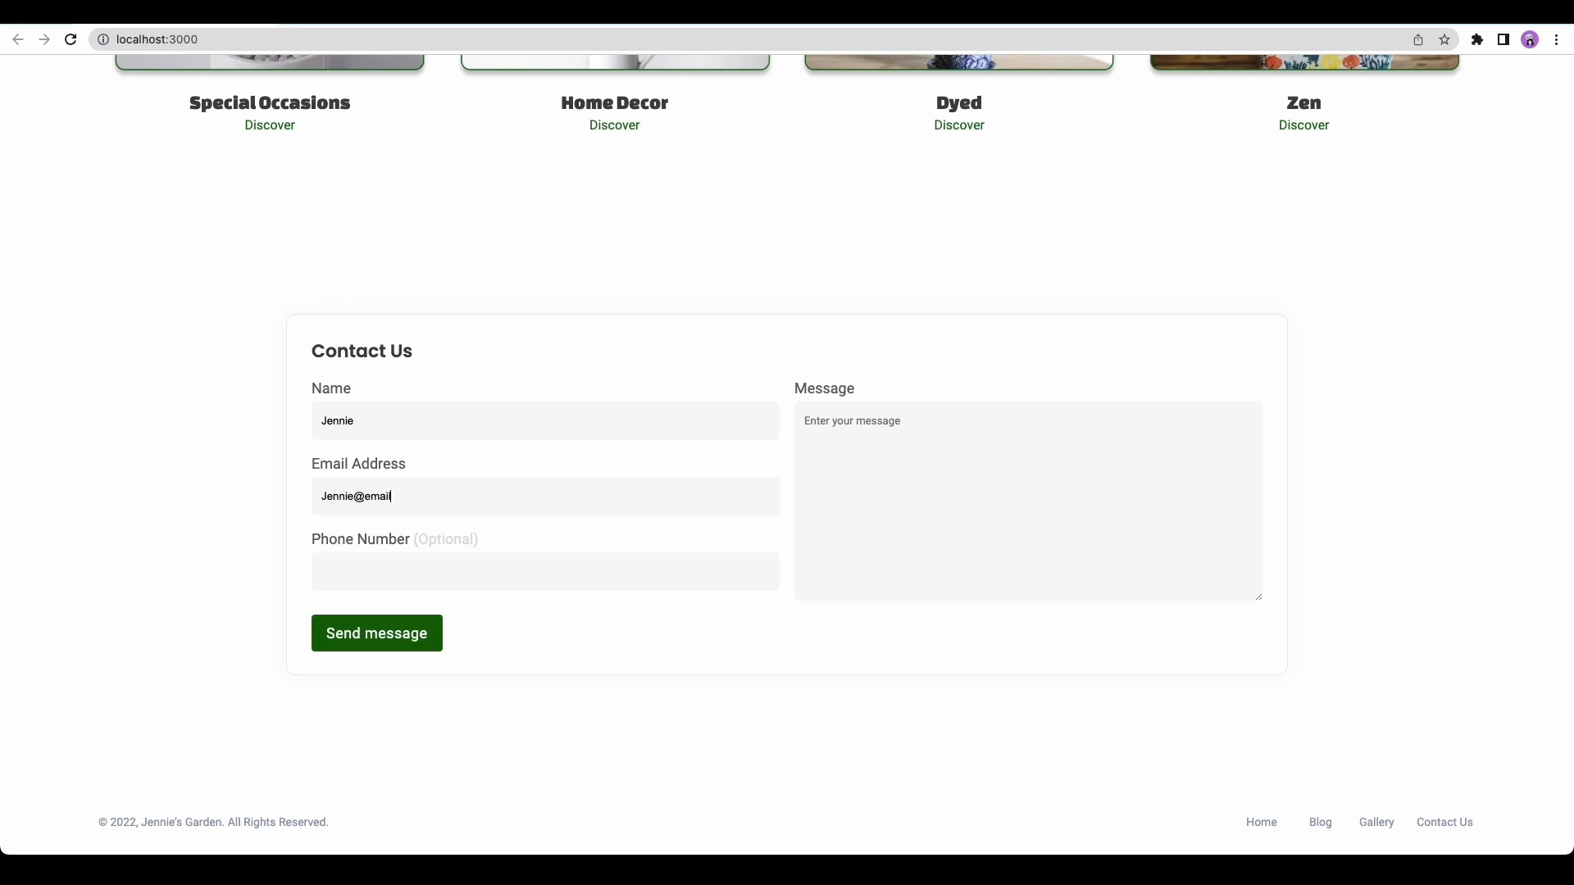